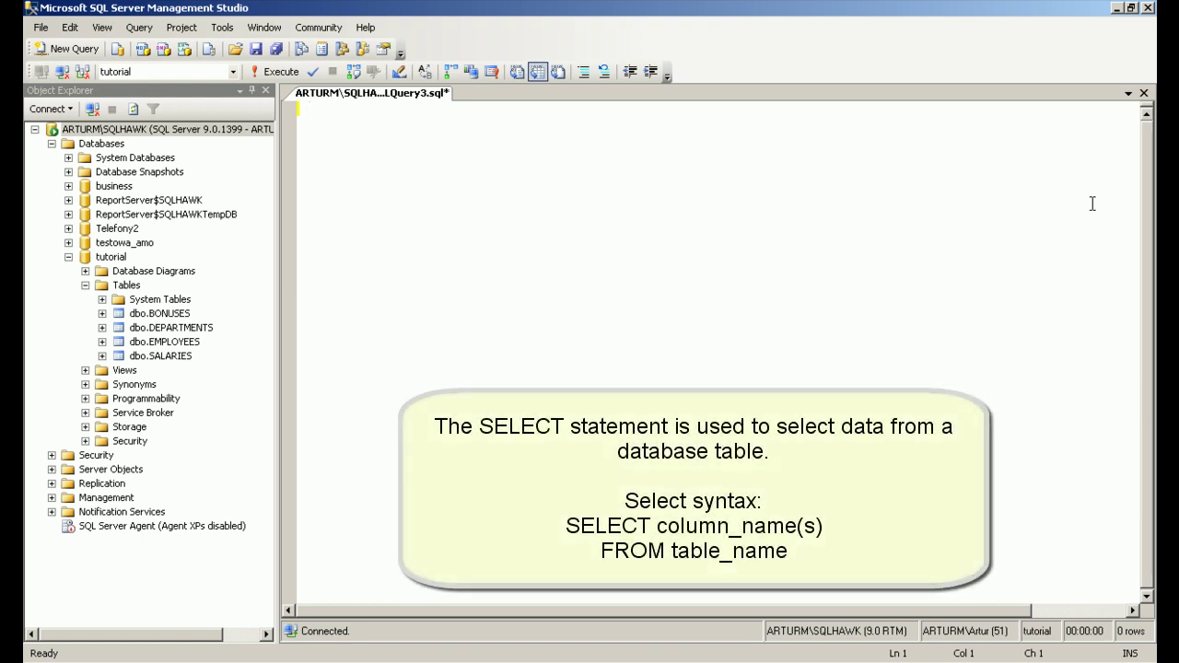
- Run SELECT * FROM employees, returning all 35 employee rows
type("SELECT *")
type("FROM employees;")
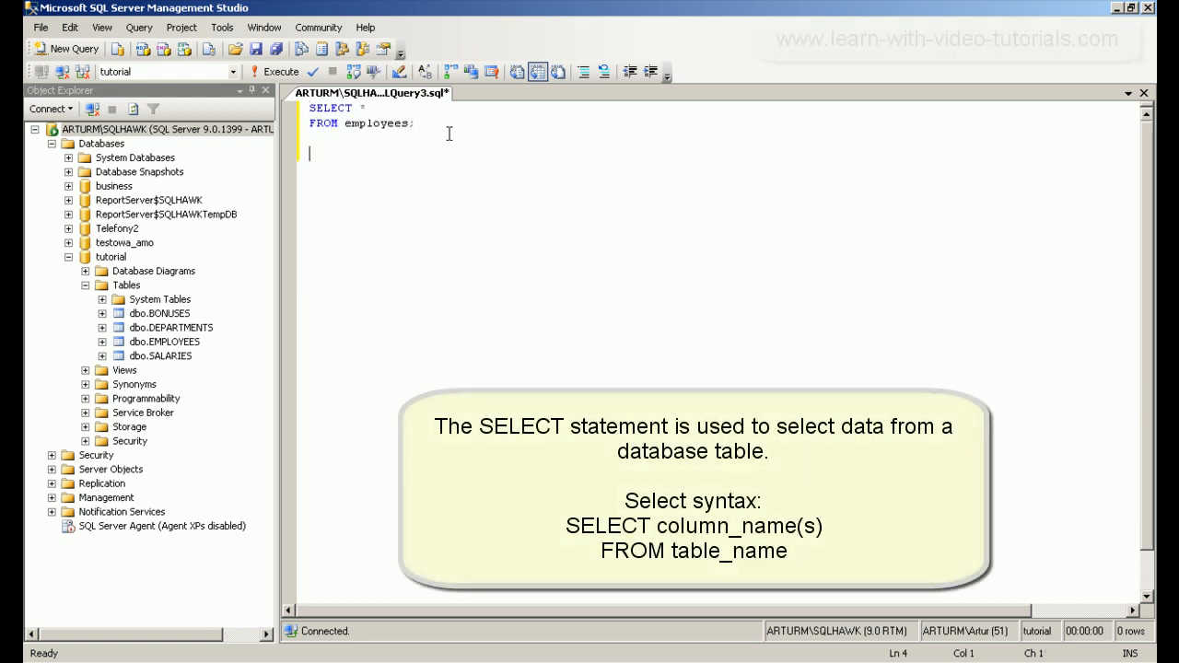
left_click(280, 72)
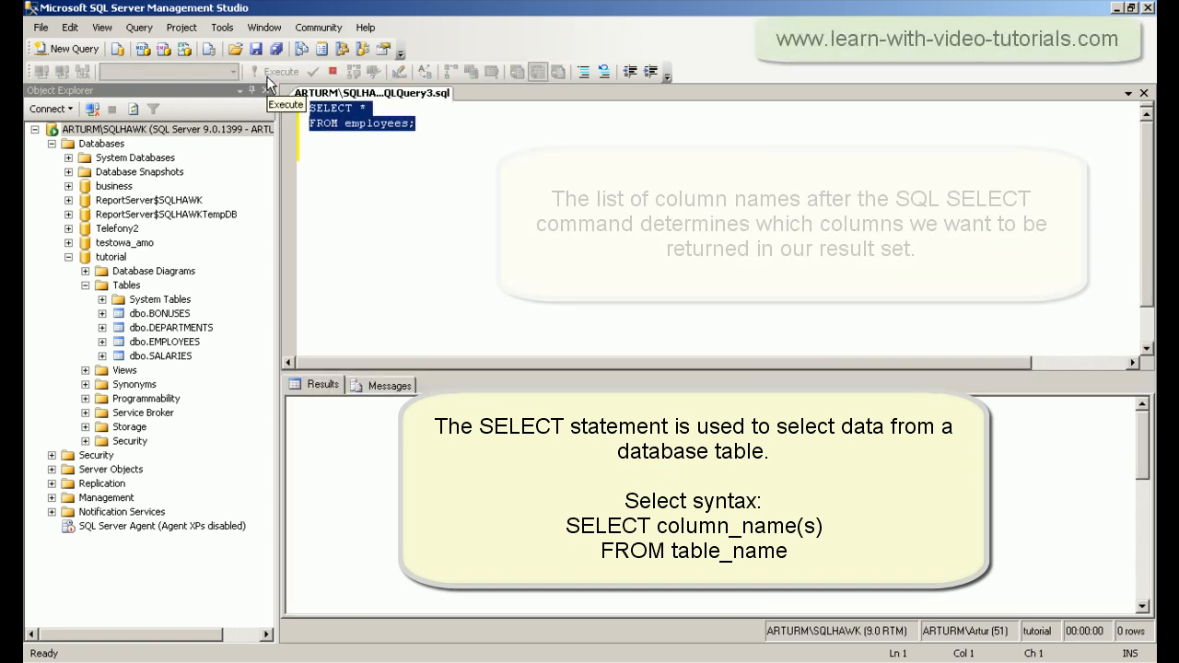
left_click(280, 72)
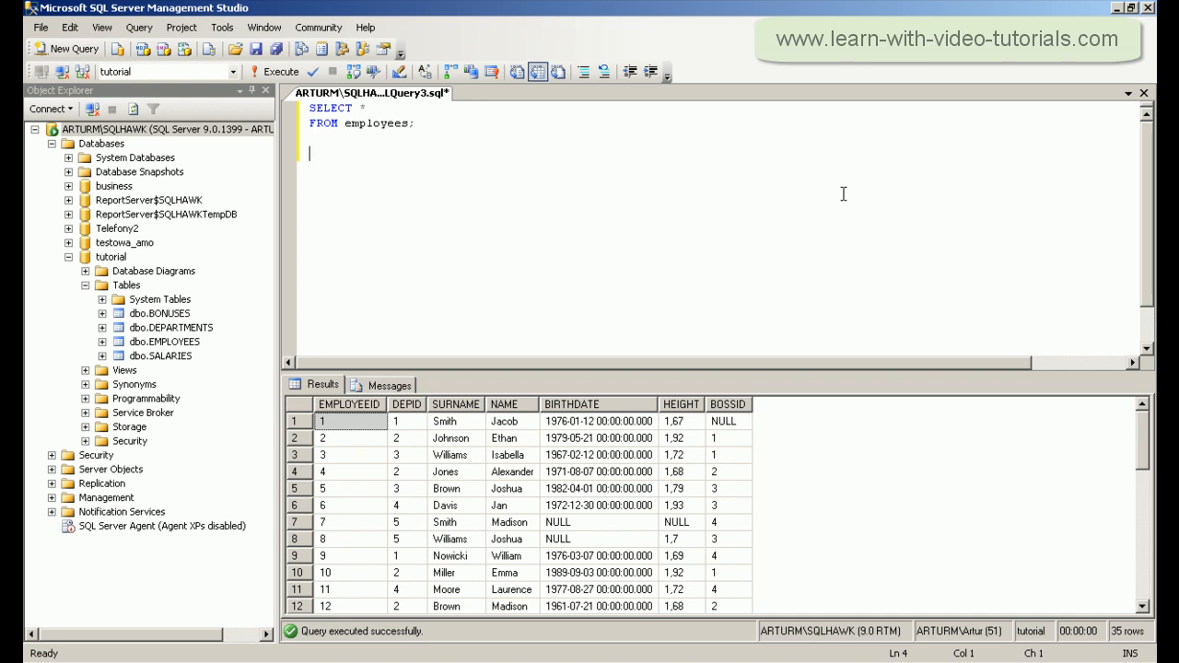
- Write the explicit seven-column employees SELECT, then begin a name-first query
type("SELECT emp1")
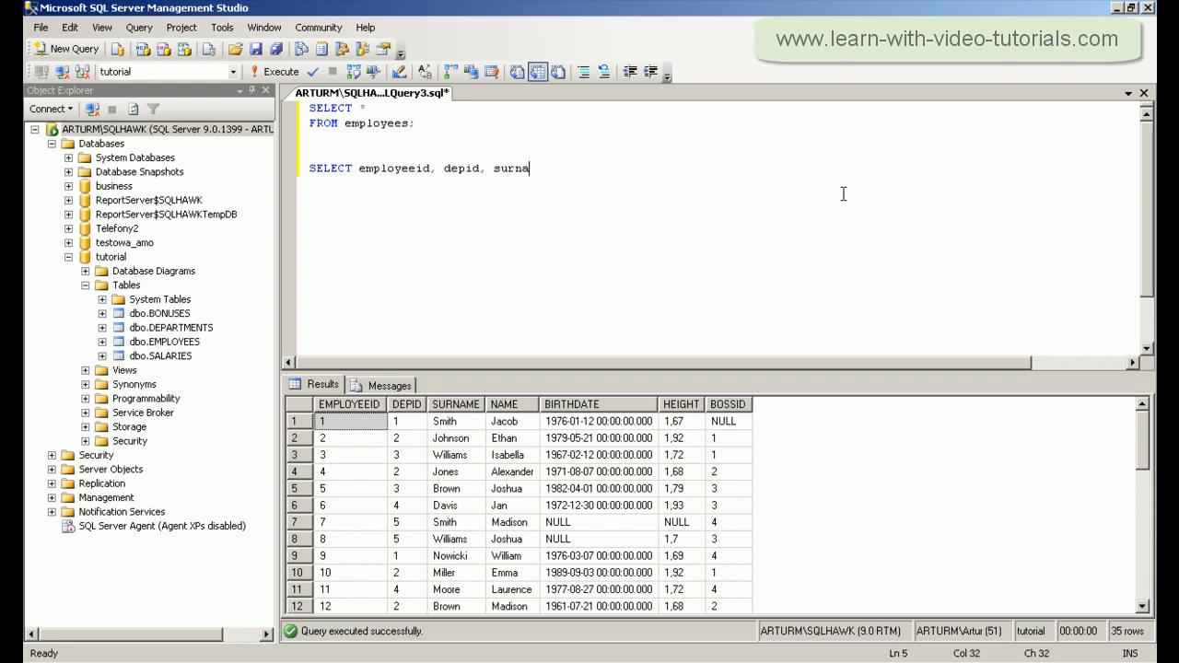
type("me, name, birthdate, height, bossid")
type("FROM")
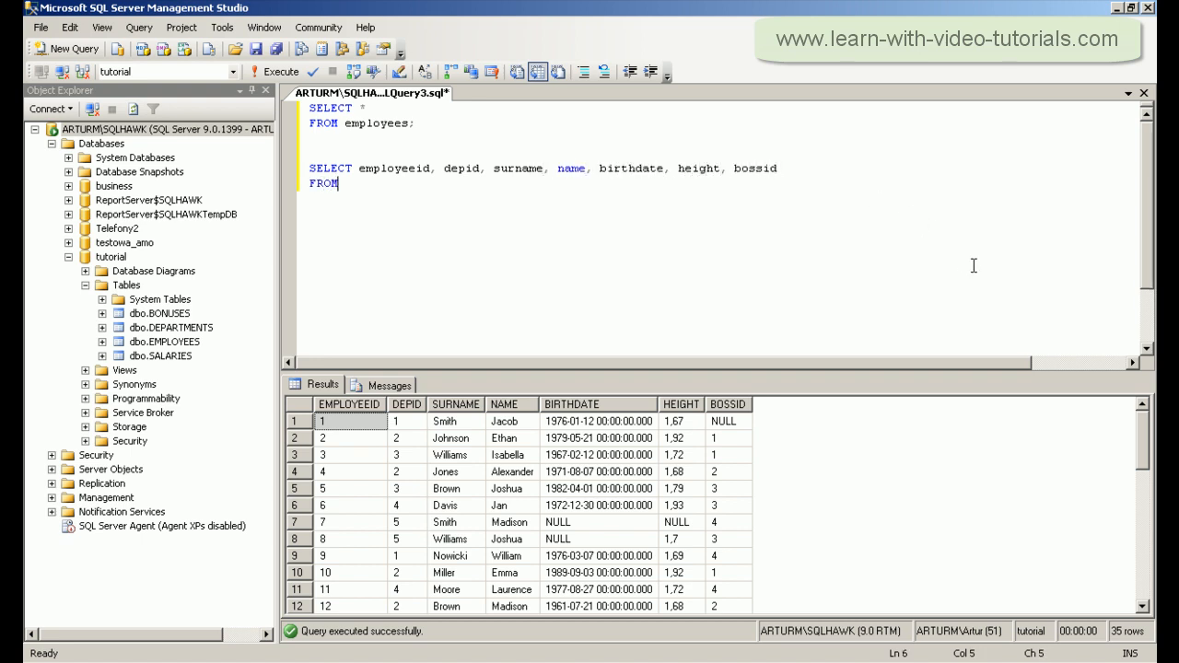
type("employees;")
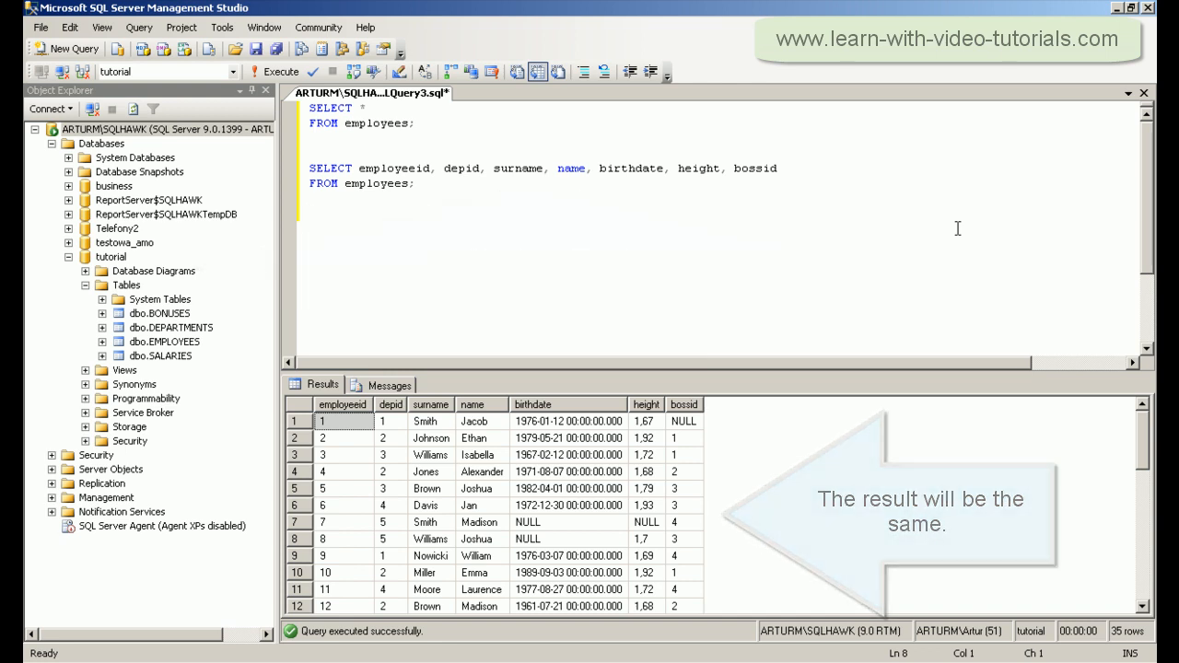
type("SELECT name, surname, birthd")
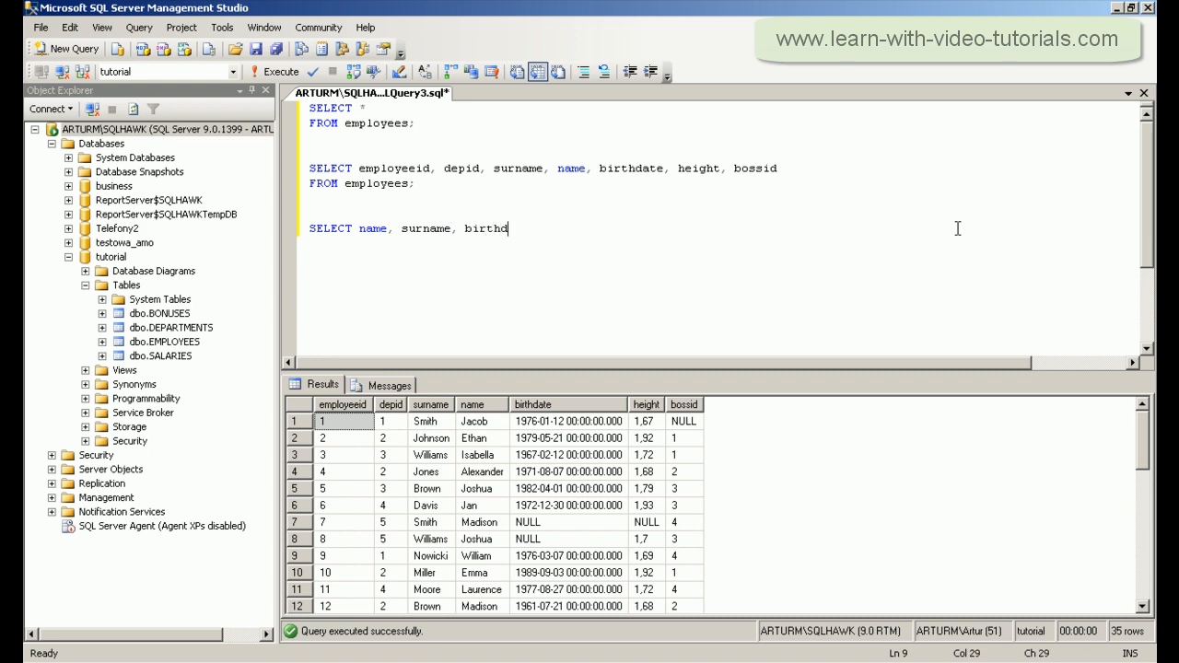
- Run SELECT name, surname, birthdate FROM employees, then begin the next SELECT
type("ate")
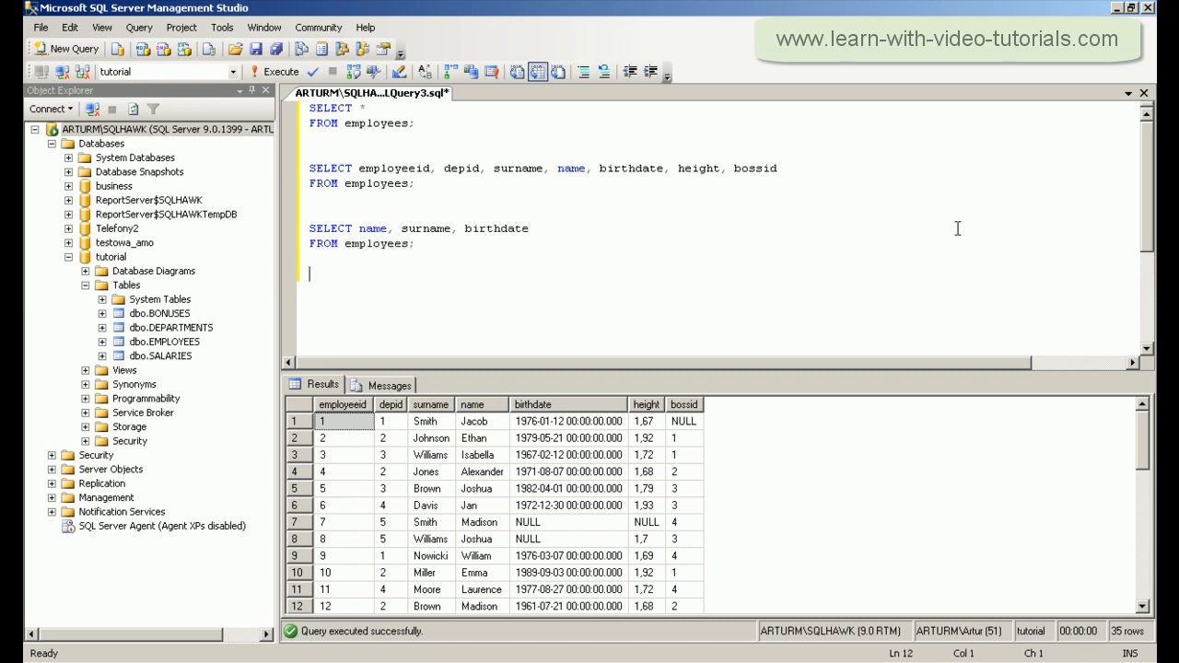
left_click_drag(310, 229, 414, 244)
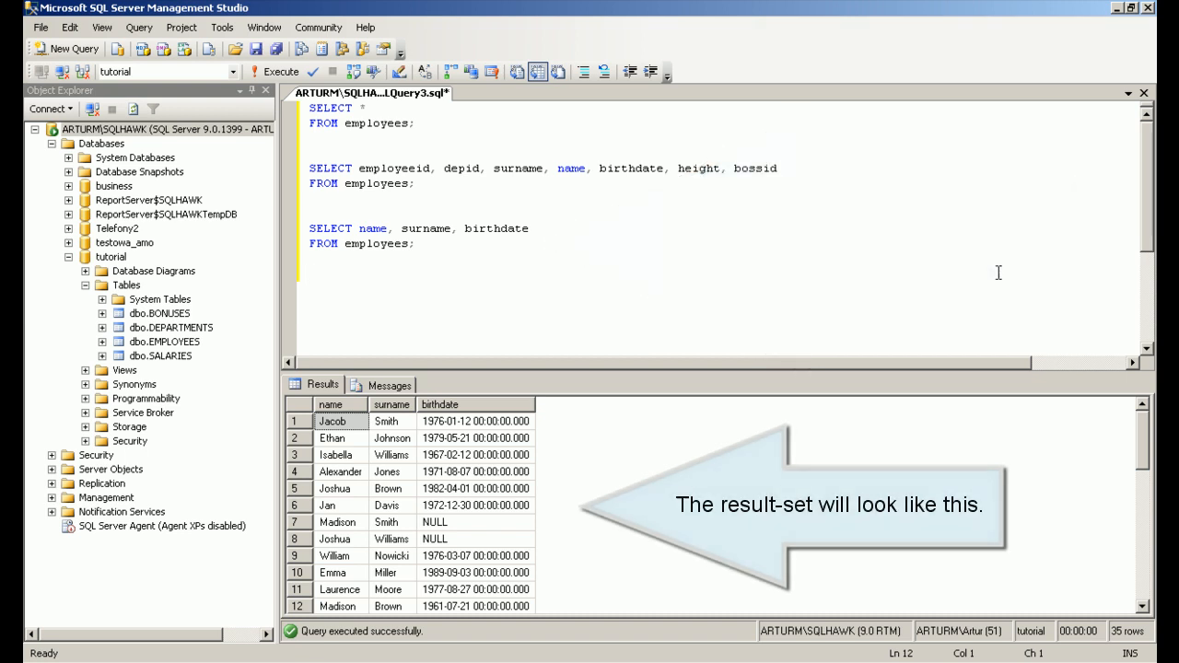
type("SELECT surname, name, birthdate")
type("FROM emplo")
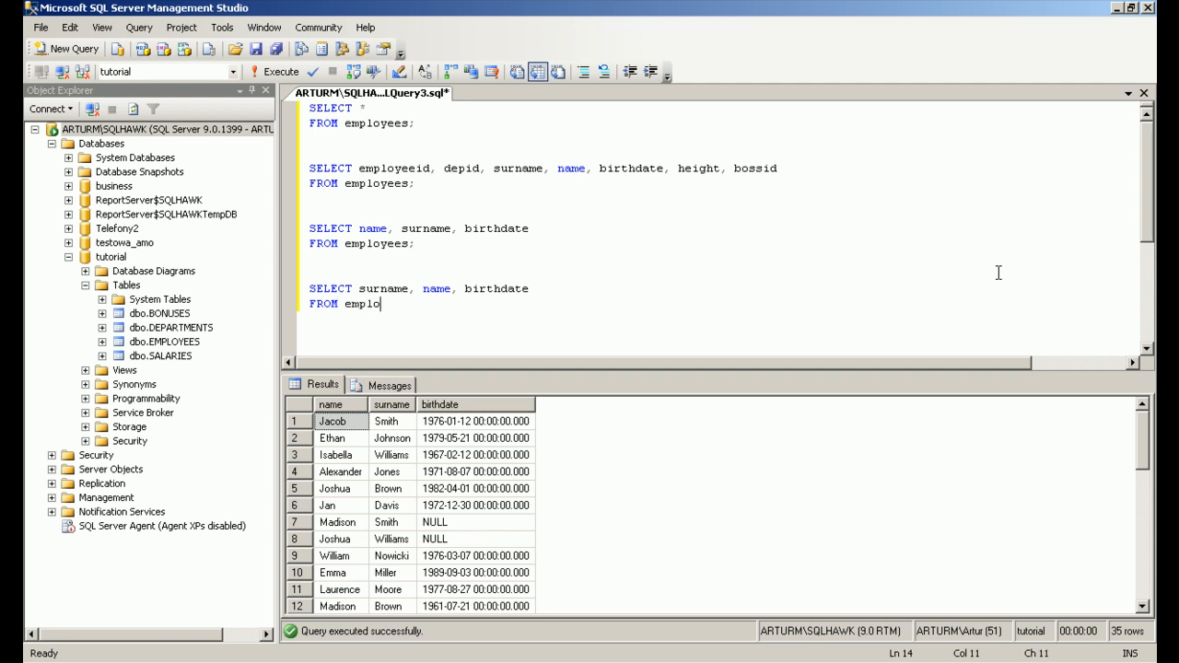
- Run SELECT surname, name, birthdate FROM employees
type("yees;")
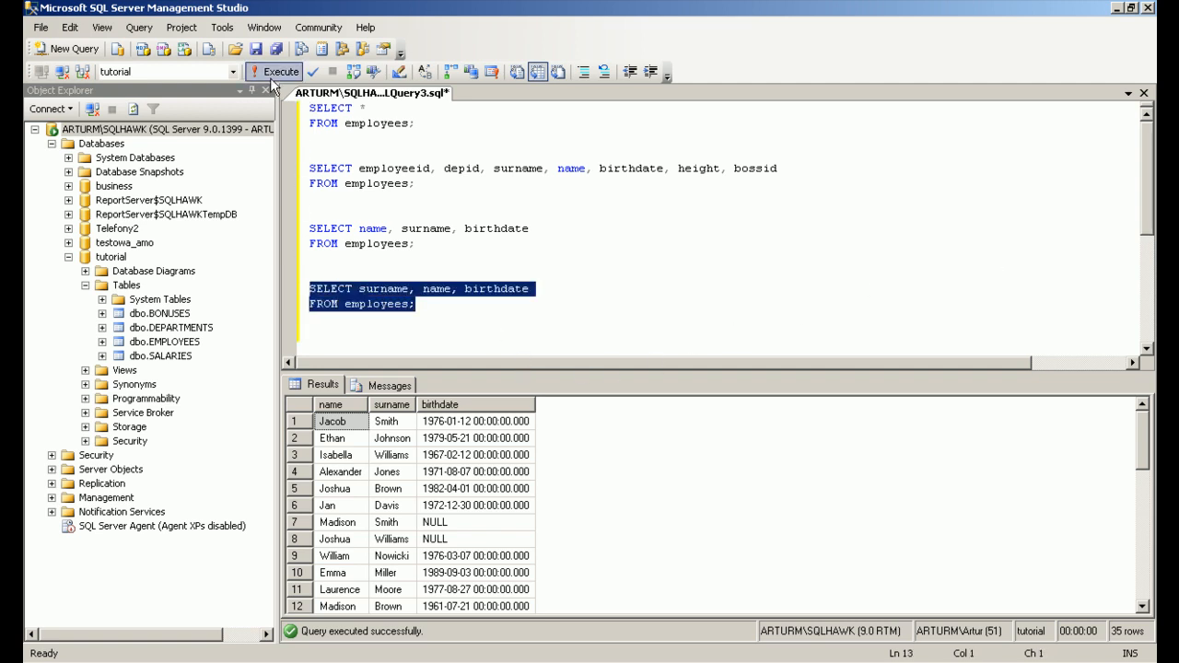
left_click(274, 71)
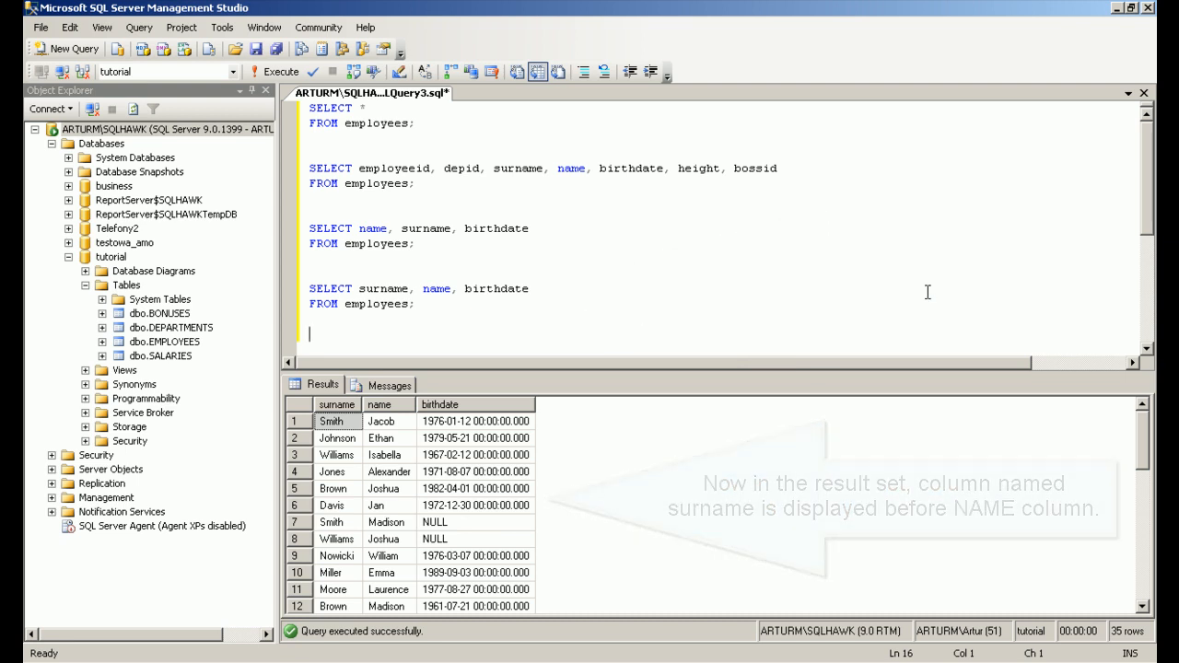
- Write SELECT name AS firstname, surname, birthdate FROM employees
type("SELEC")
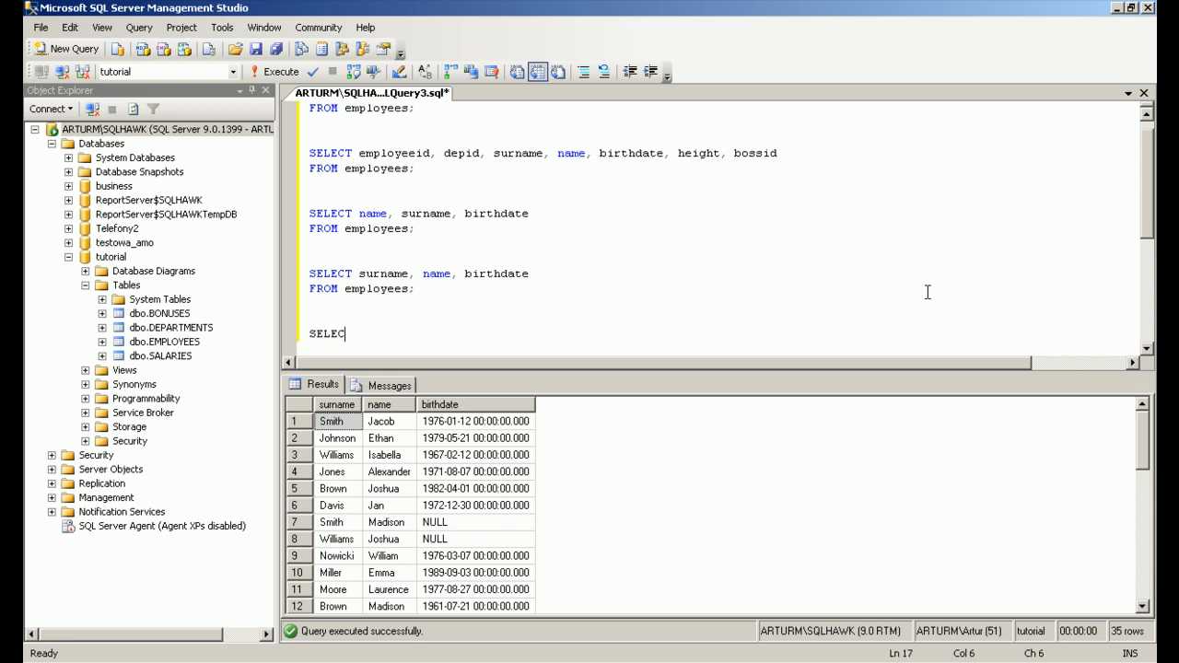
type("T name AS firstname")
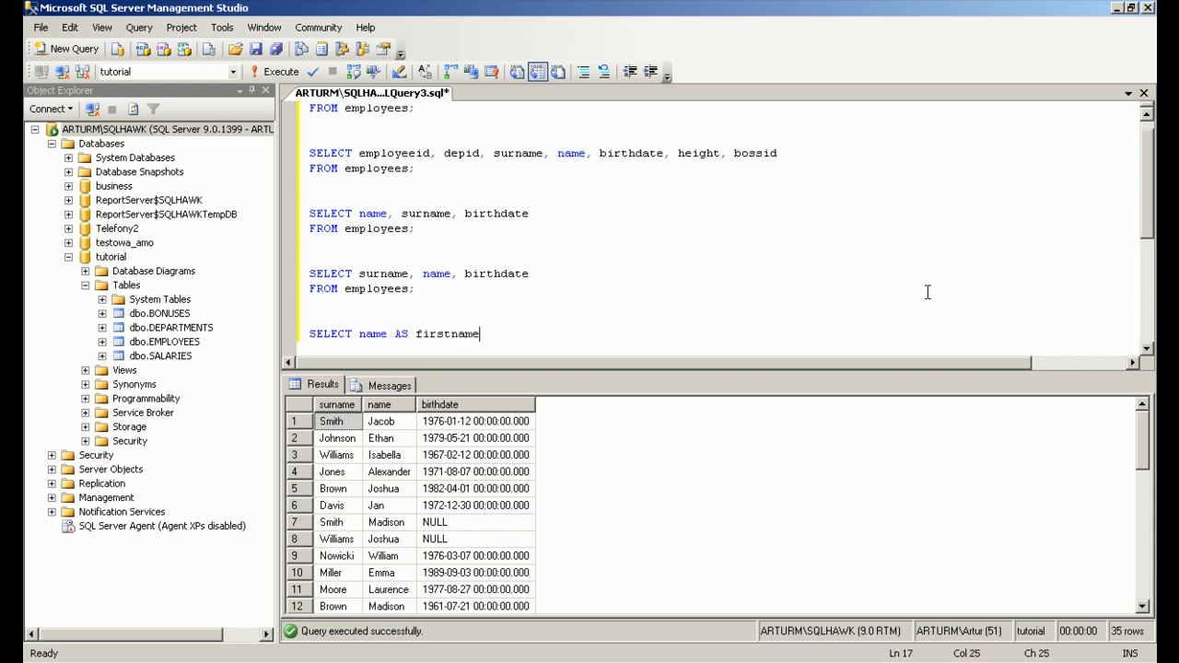
type(", surname, birthdate")
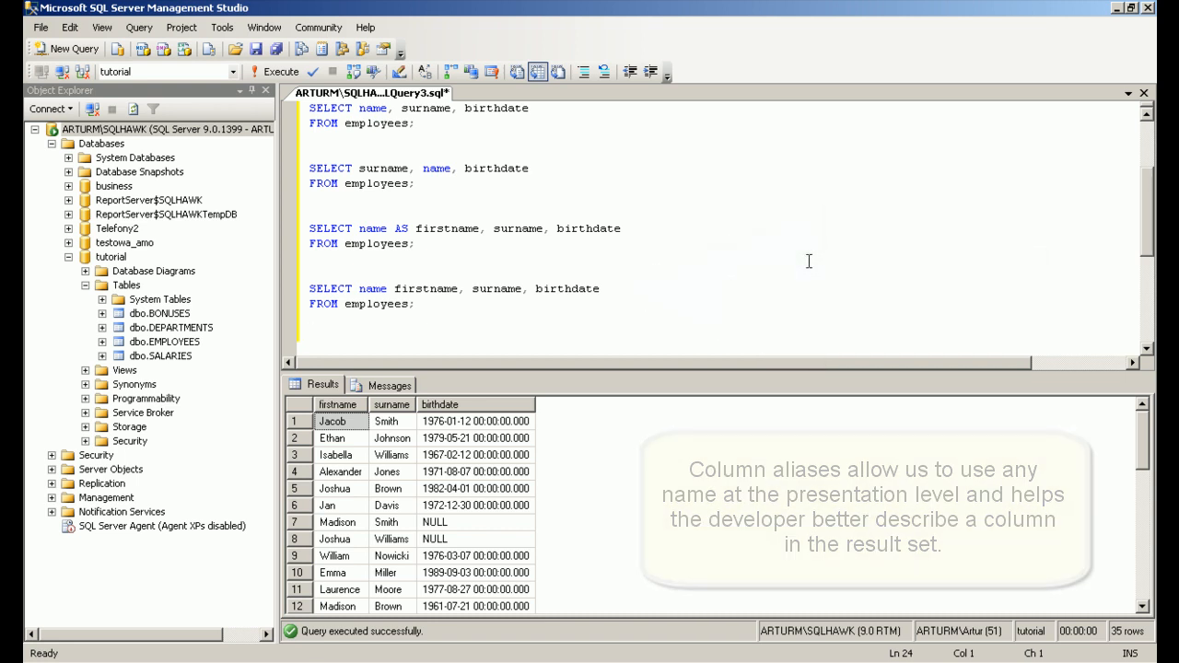
- Run SELECT personid, gross, 30 AS increase_percent FROM salaries, returning 38 rows
type("SELECT")
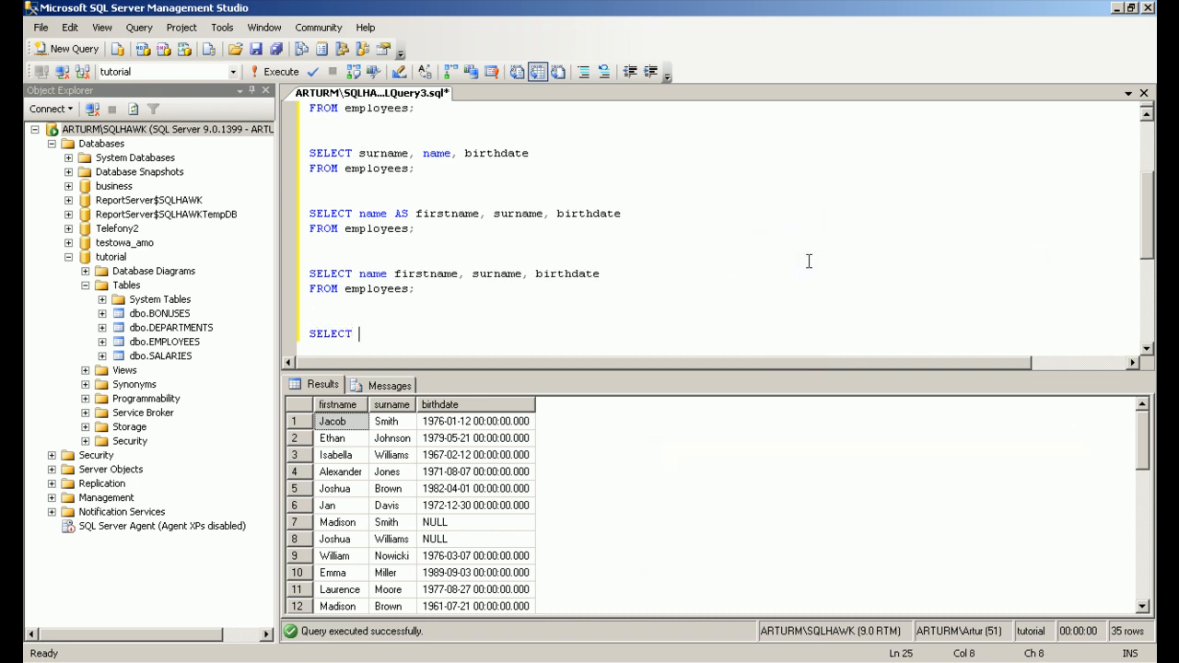
type("personid, gross, 30 AS increase_percent")
type("F")
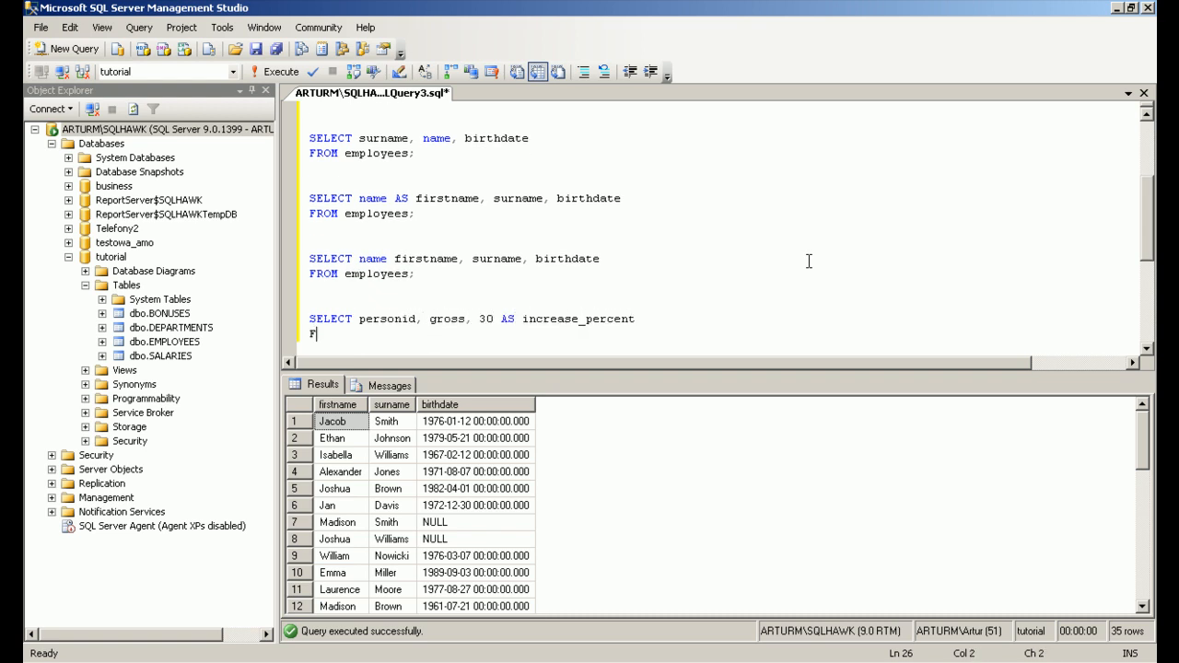
type("ROM salaries;")
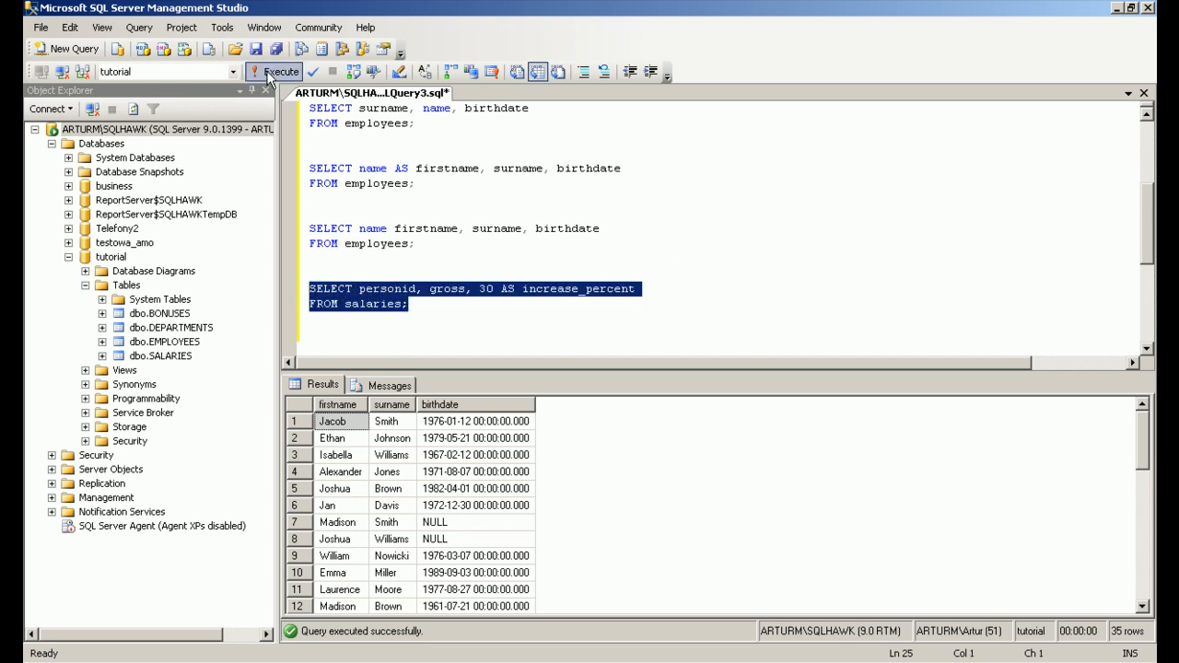
left_click(280, 72)
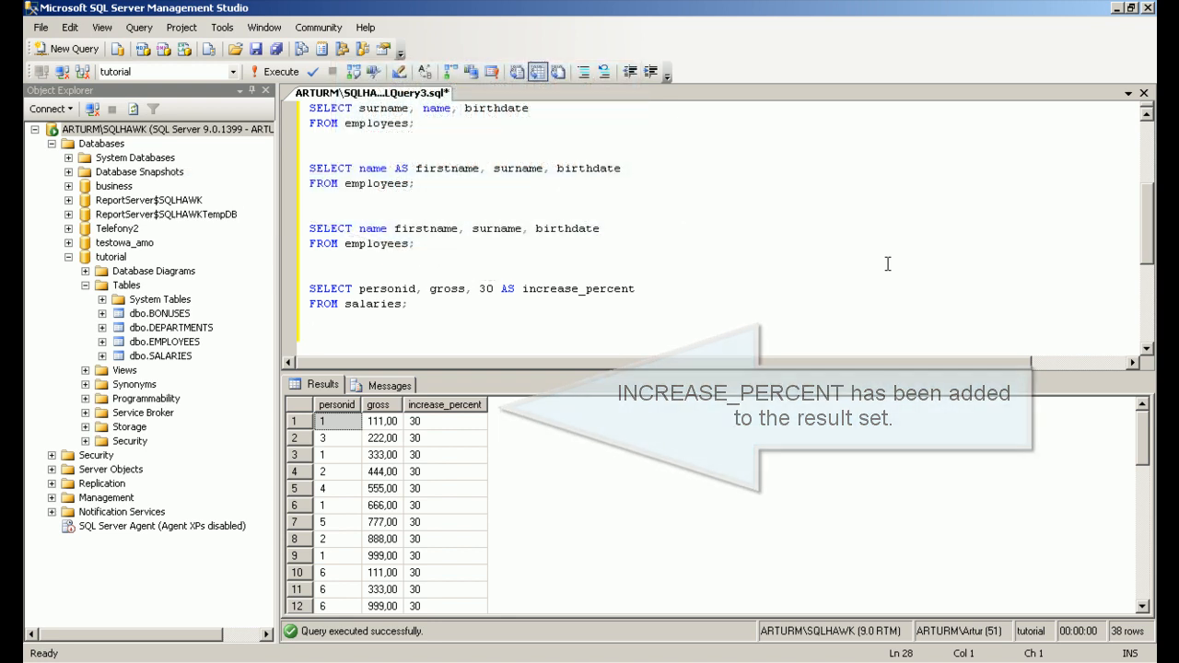
- Run the salaries query adding gross * 1.3 AS new_salary
type("SELECT personid,")
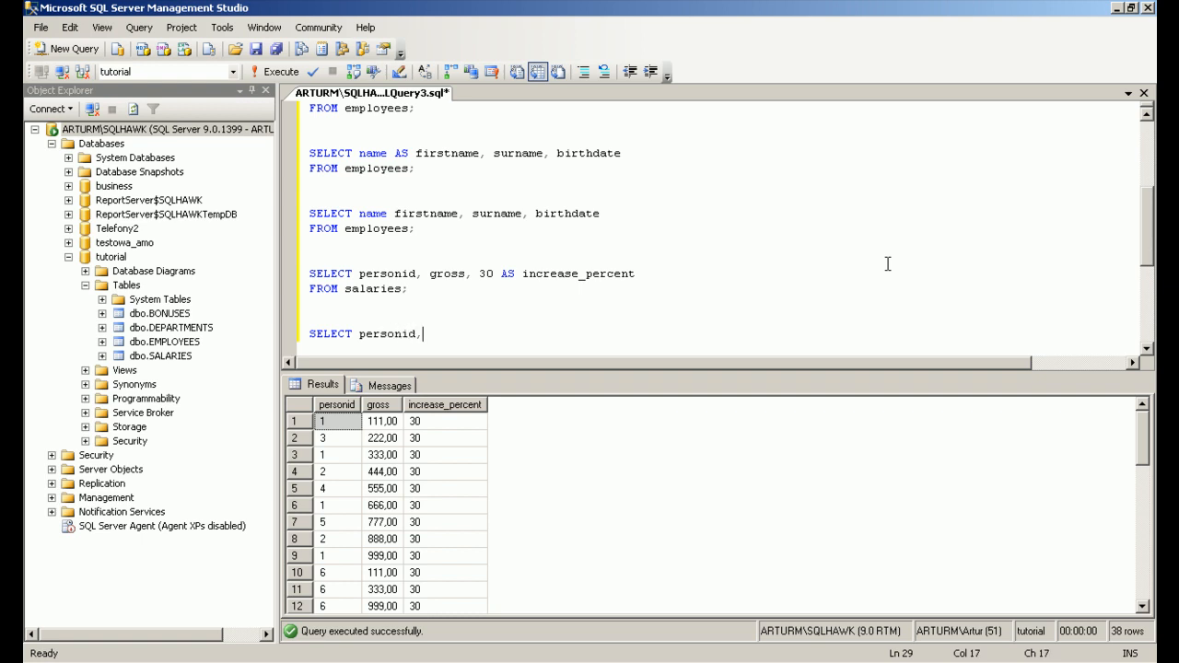
type("gross, 30 AS increase_percent, gross * 1.3 AS new_salary")
type("FR")
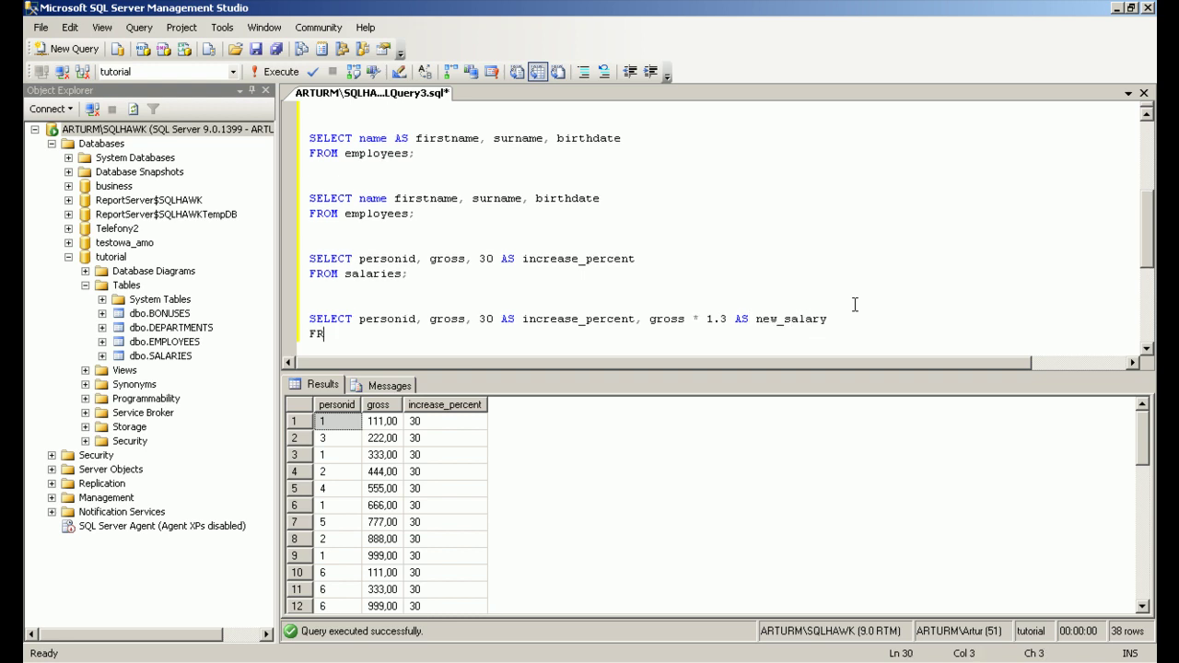
type("OM salaries;")
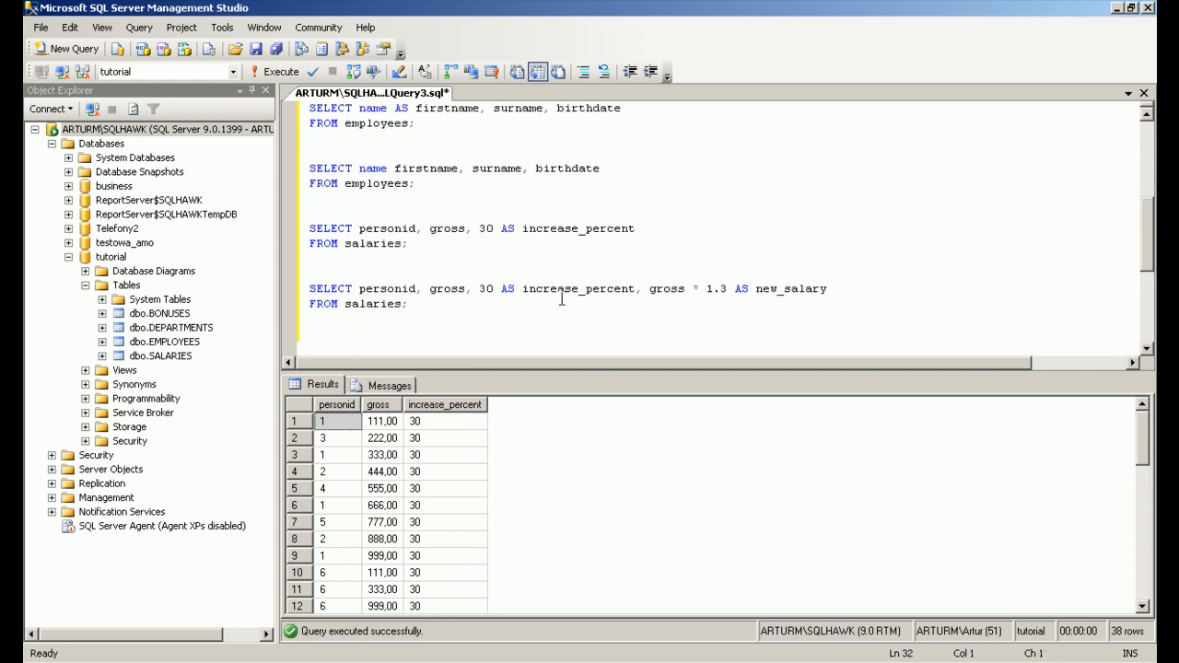
left_click_drag(311, 288, 408, 304)
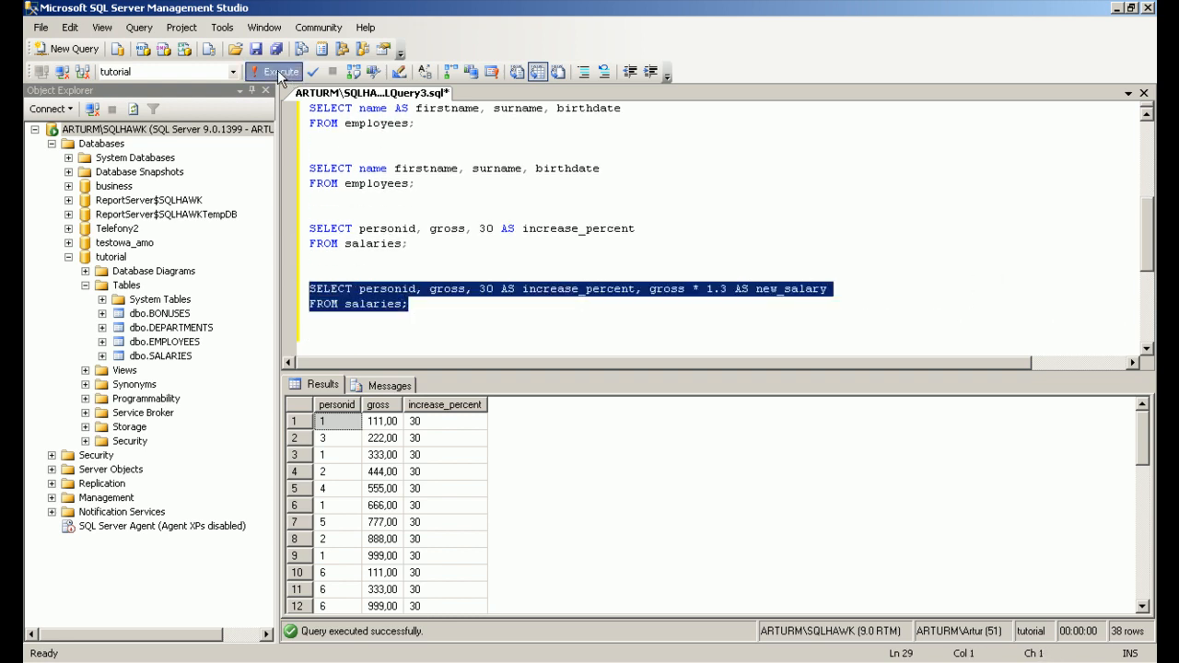
left_click(275, 71)
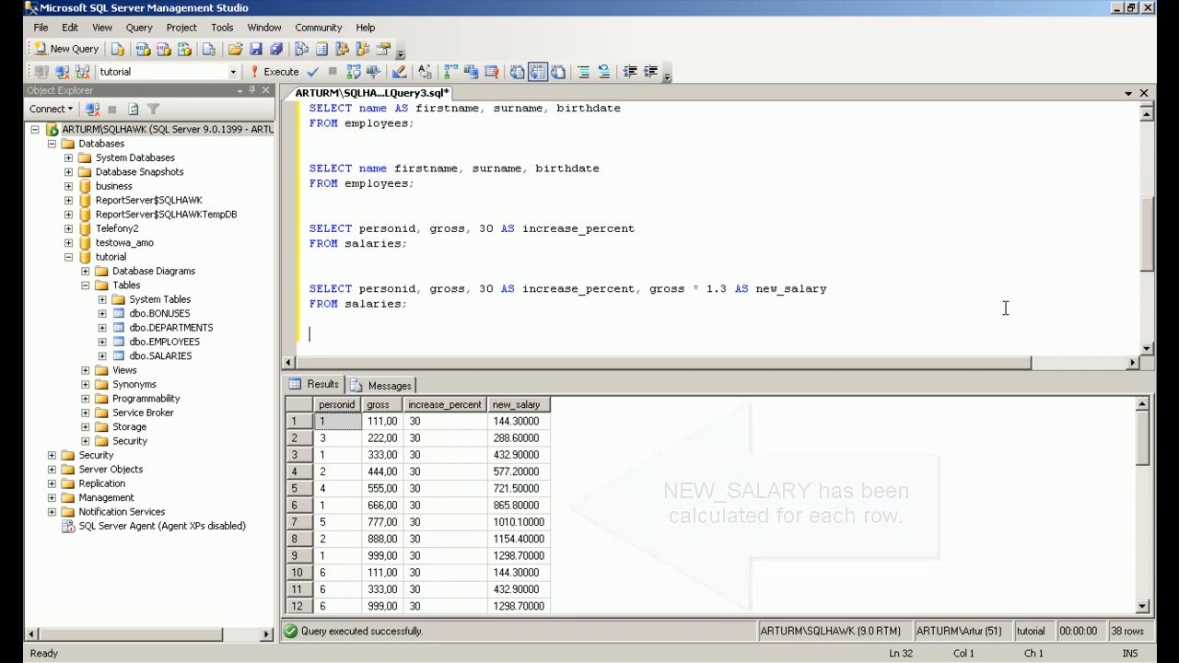
- Write the salaries query with gross + (gross * 0.3) AS new_salary
type("SELECT personid,")
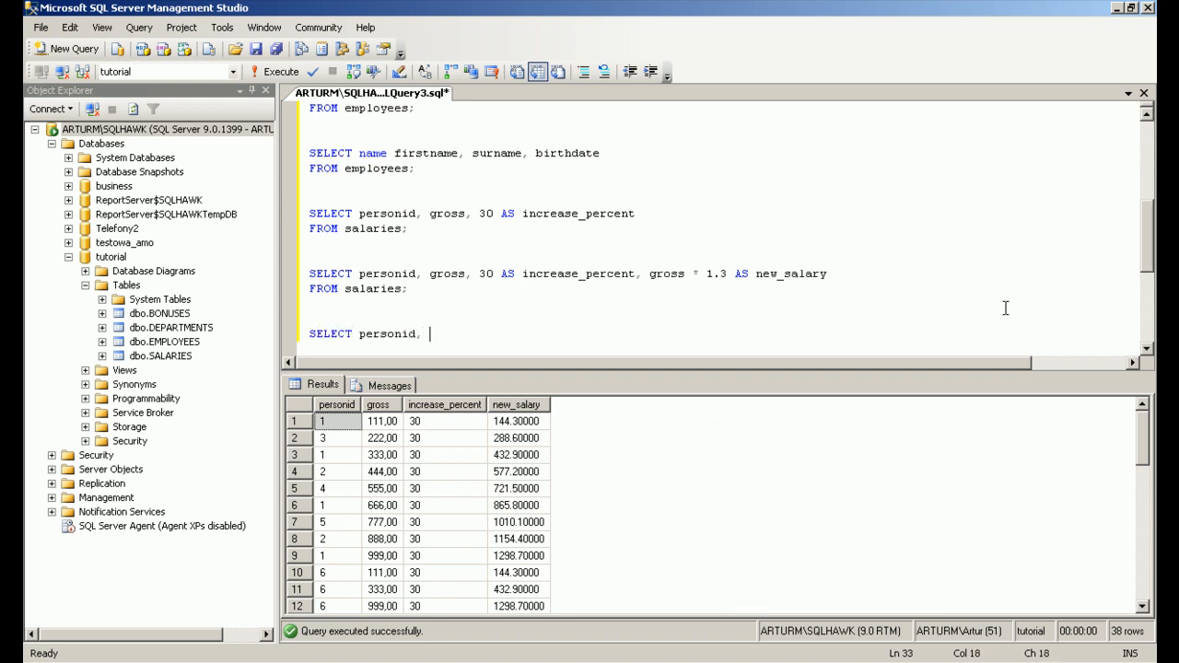
type("gross, 30 AS increase_percent, gross + (")
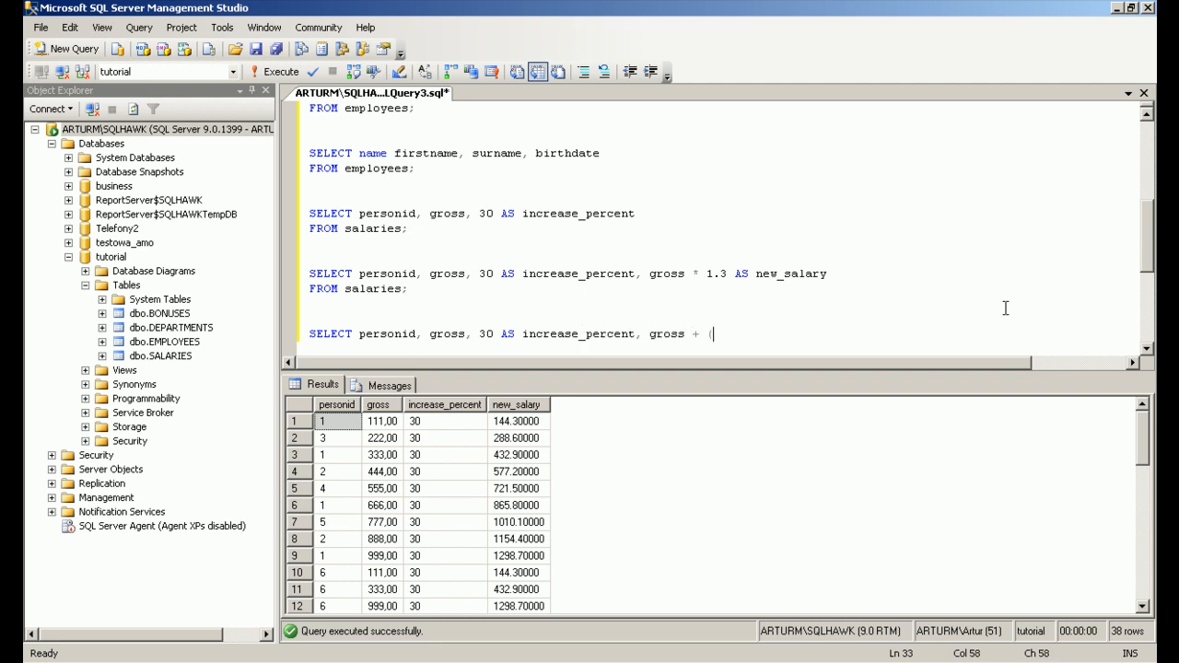
type("gross * 0.3) AS new_salary")
type("FROM salaries;")
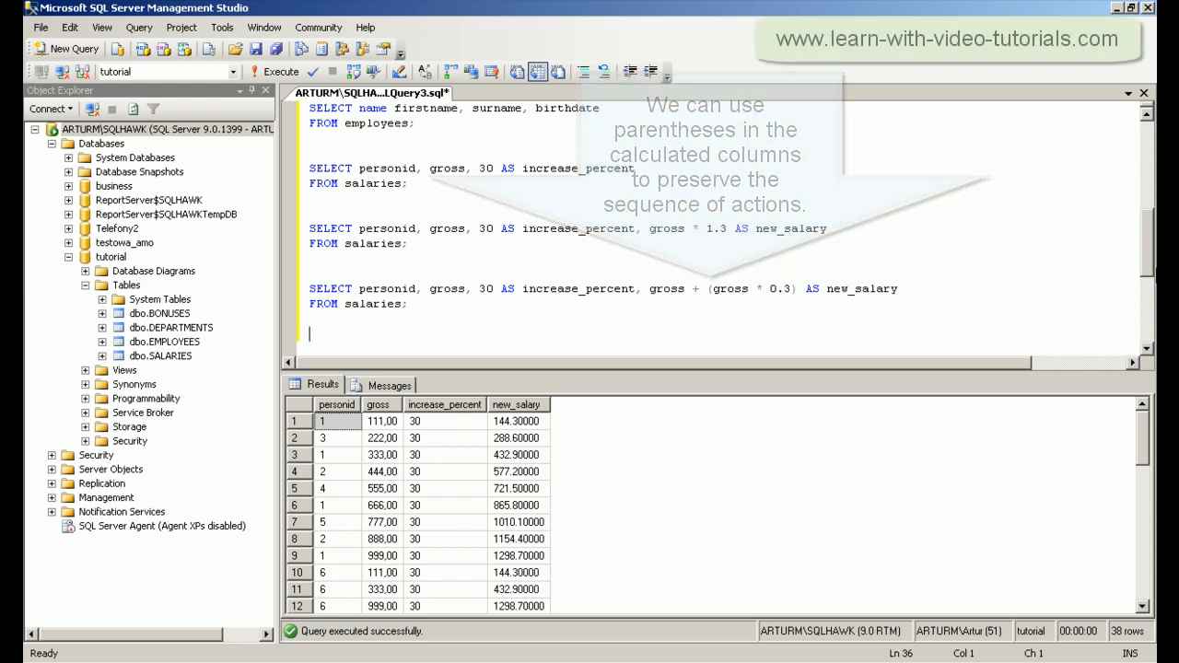
type("SELECT s")
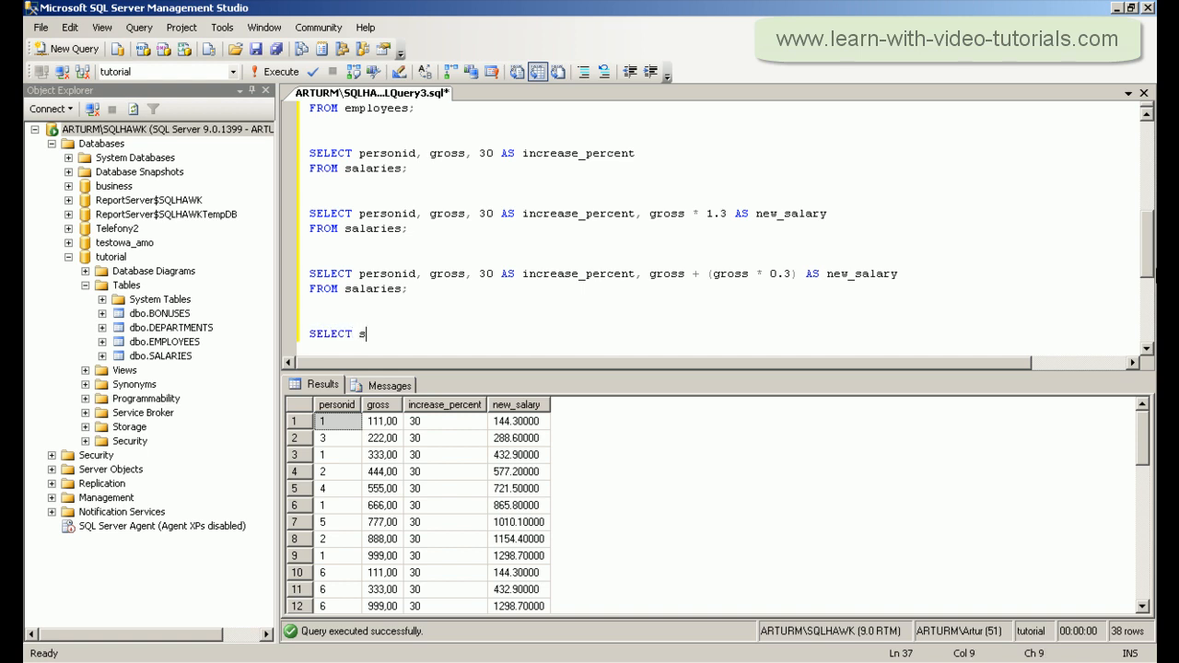
- Write SELECT surname + ' ' + name AS SurnameAndName, birthdate FROM employees
type("urname + ' ' + name")
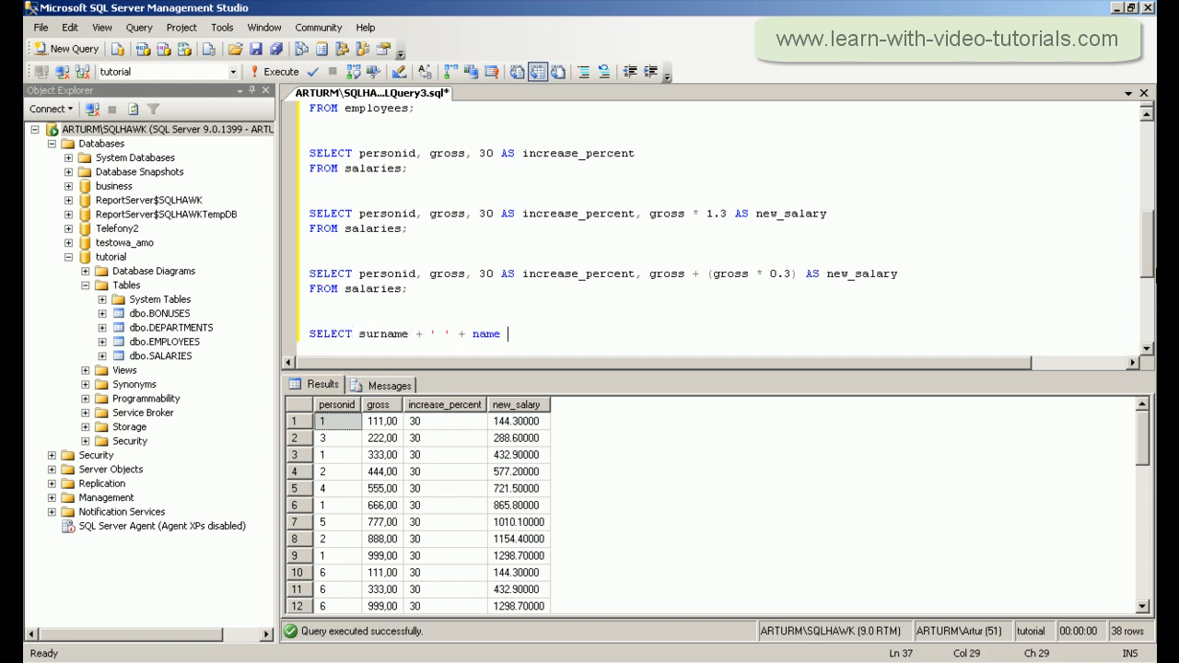
type("AS SurnameAndName, birthdat")
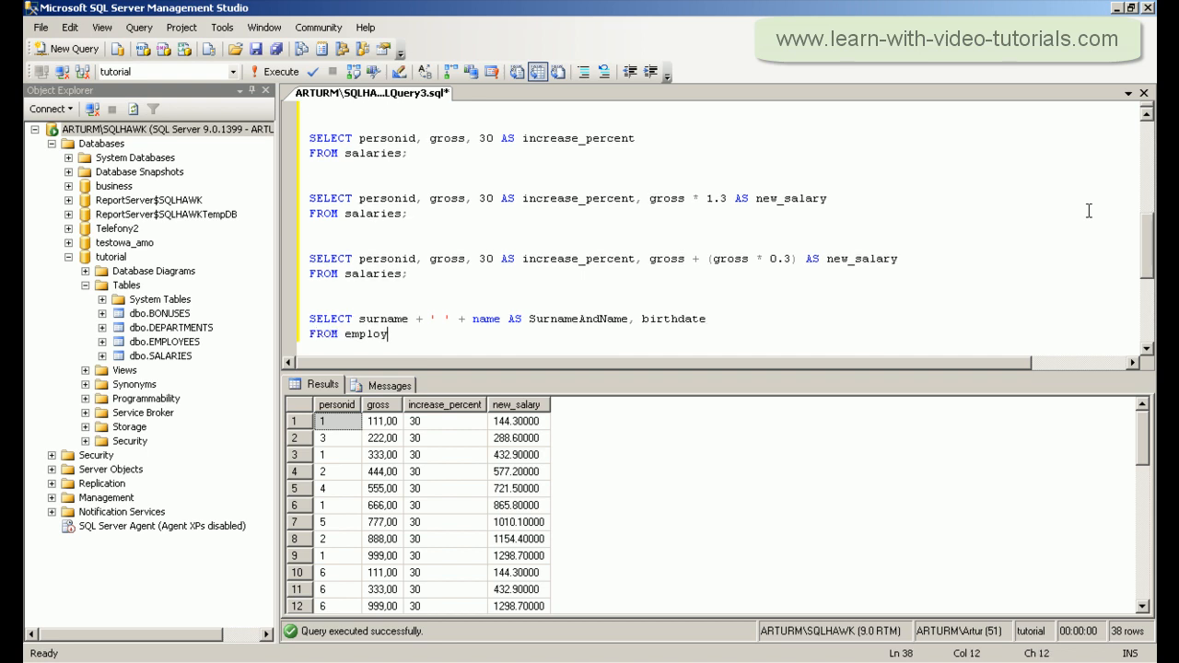
type("ees;")
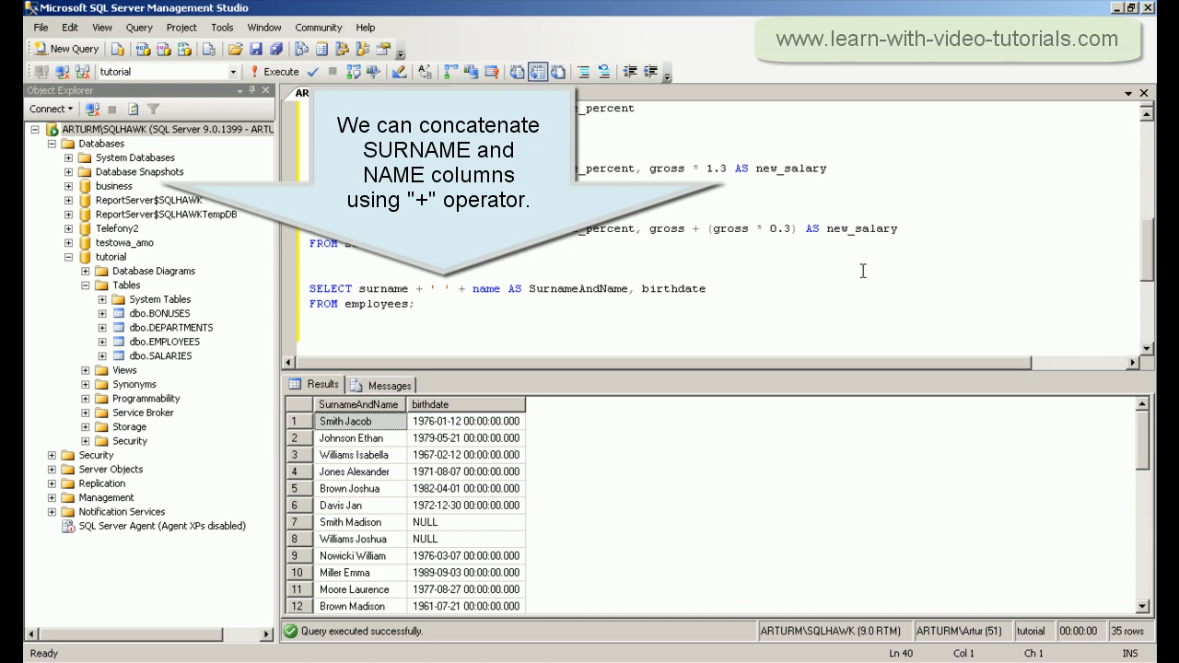
type("SELECT")
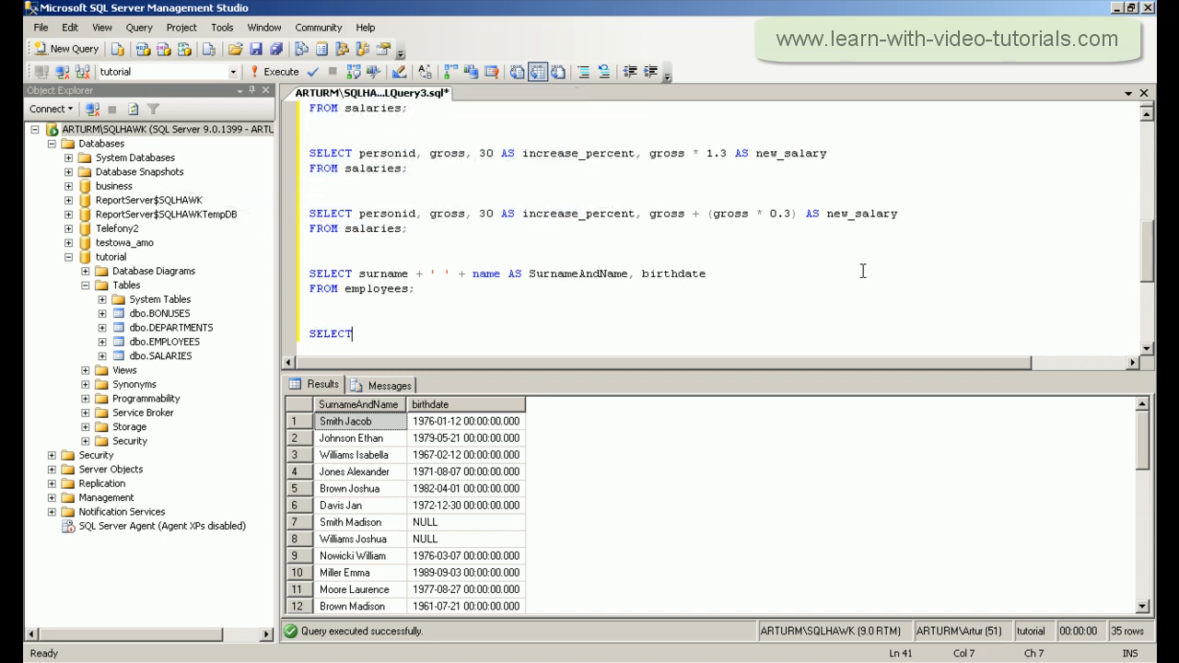
- Write and select the name, surname, birthdate query ordered by birthdate
type("name, surname, birt")
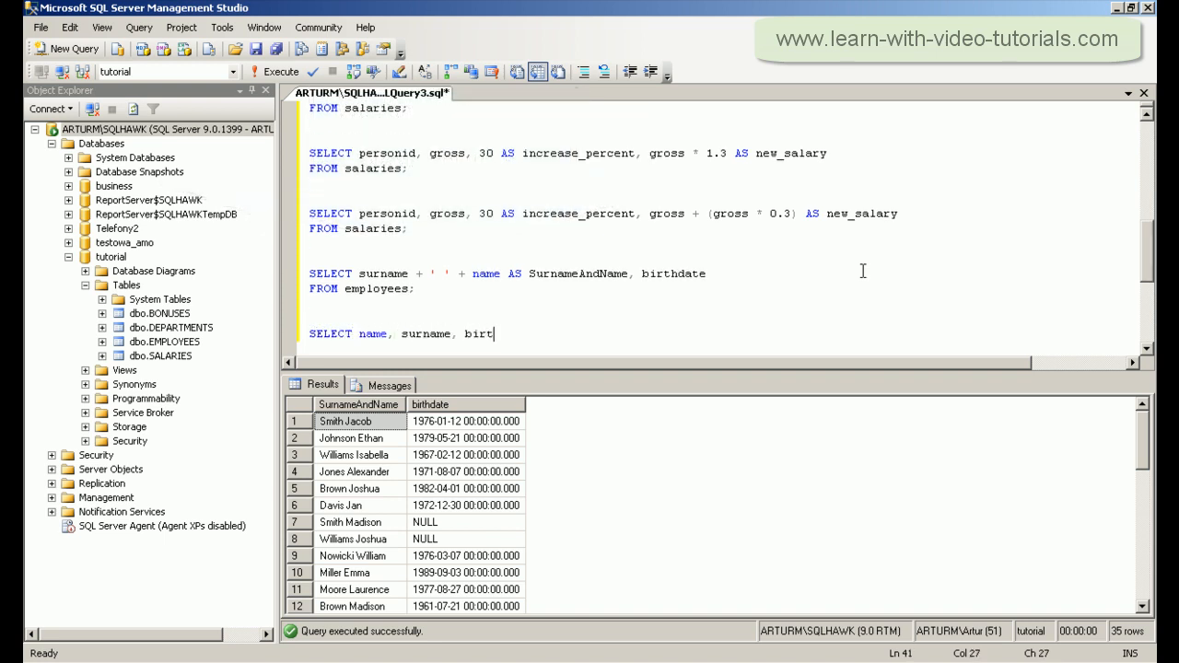
type("hdate")
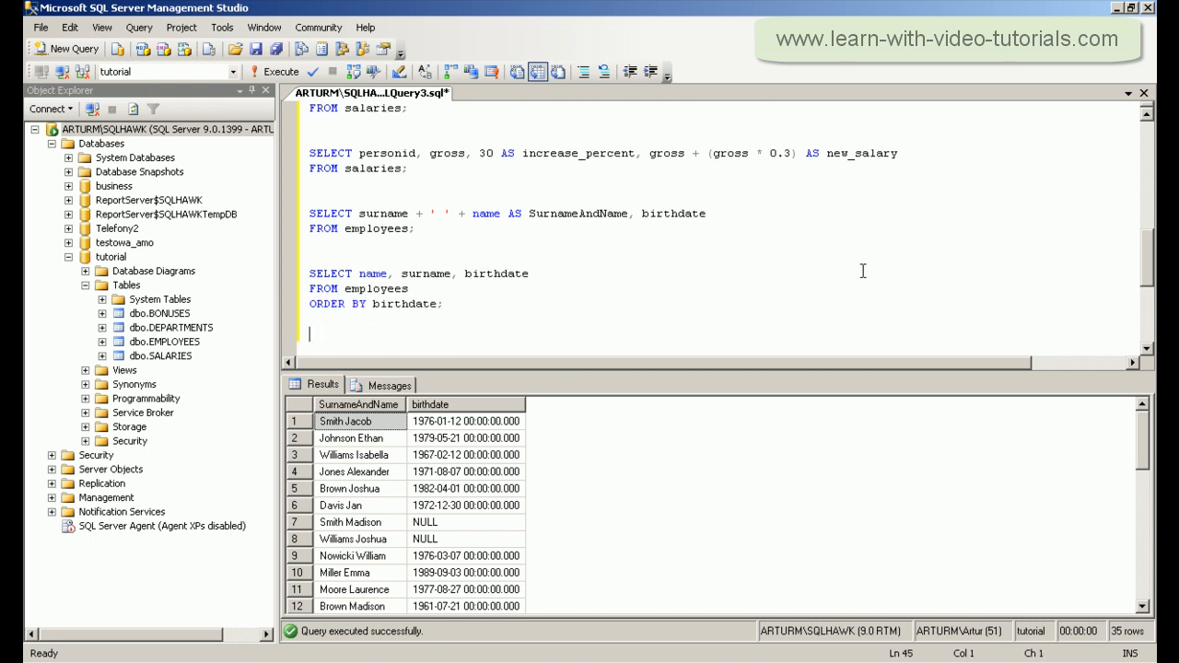
left_click_drag(310, 273, 443, 304)
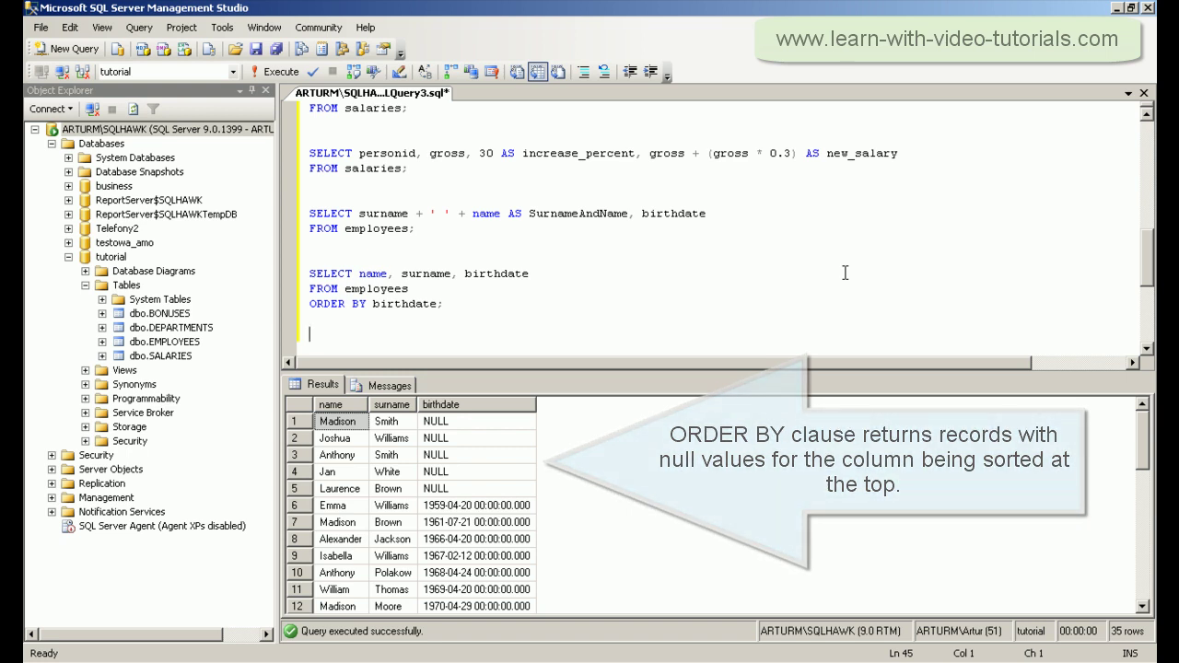
- Type SELECT name, surname, birthdate FROM employees ORDER BY birthdate ASC; below the previous query
type("s")
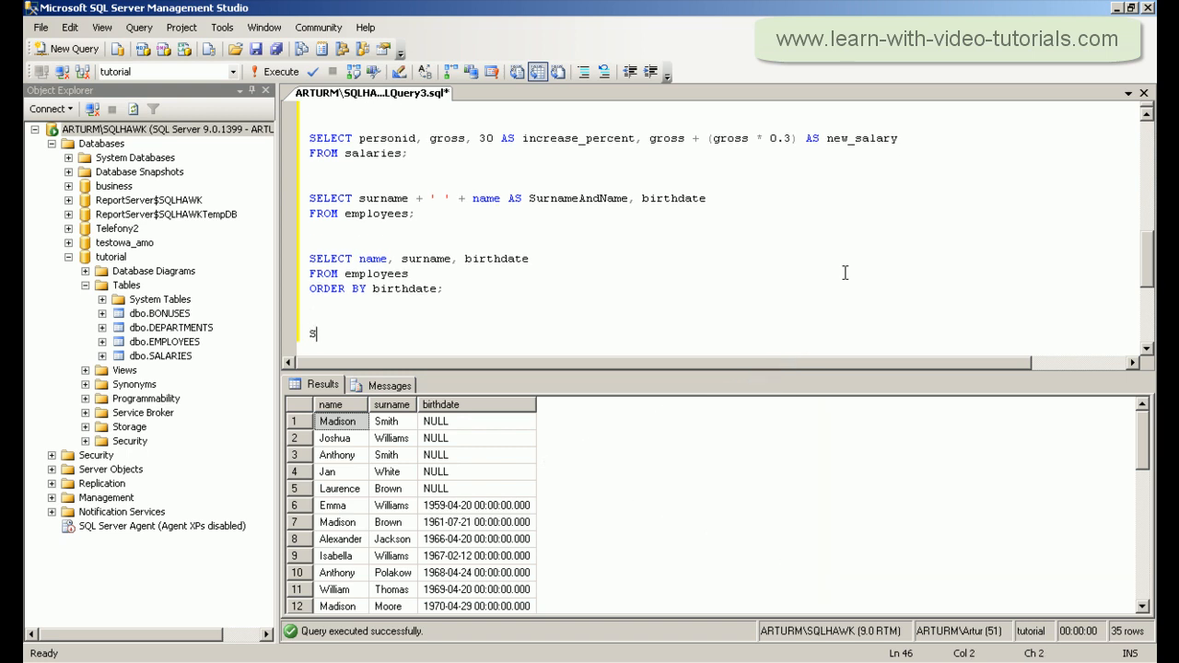
type("ELECT name, surname, birthdate")
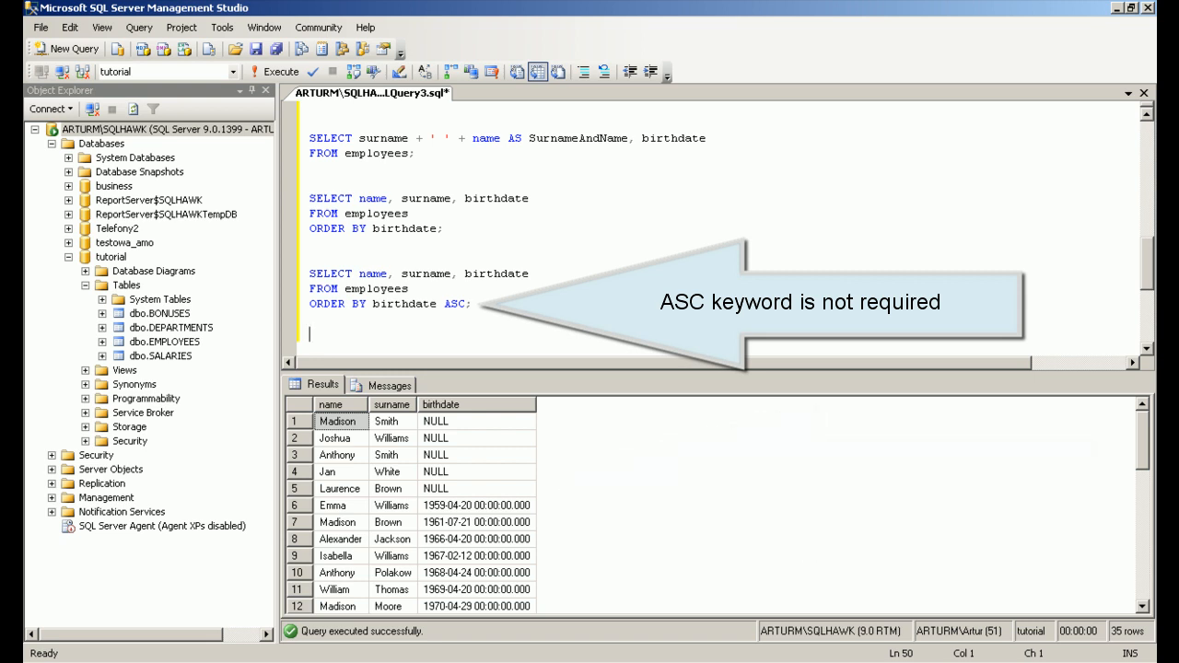
type("s")
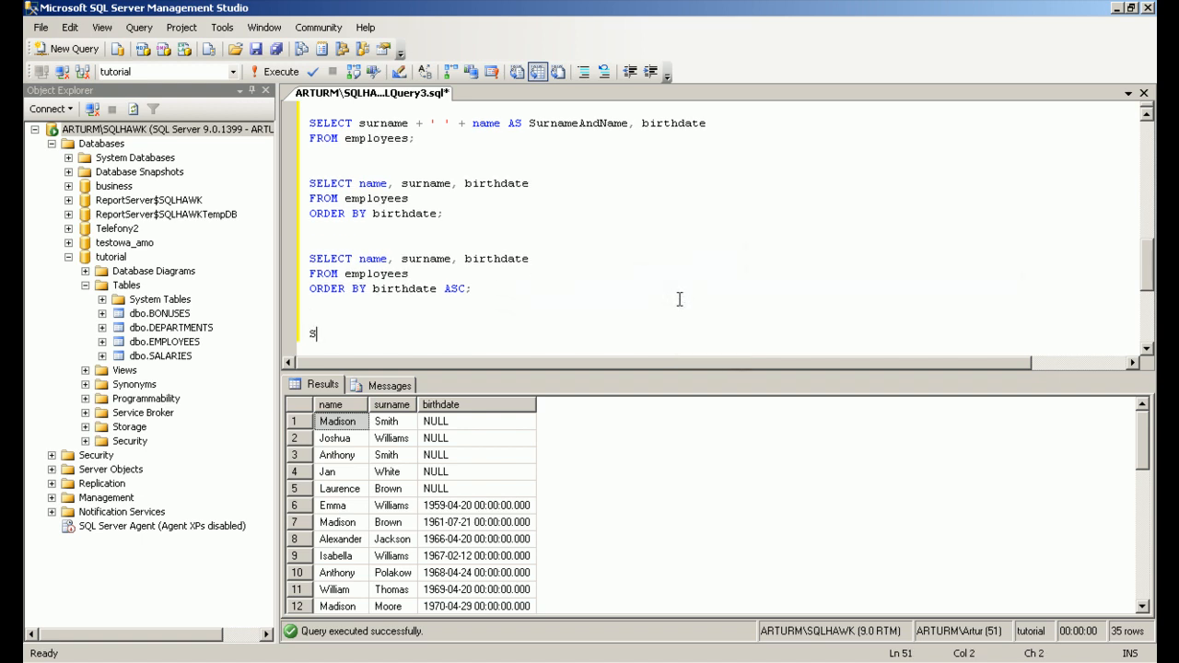
- Write and run SELECT name, surname, birthdate FROM employees ORDER BY birthdate DESC;
type("ELECT name, surname, birthd")
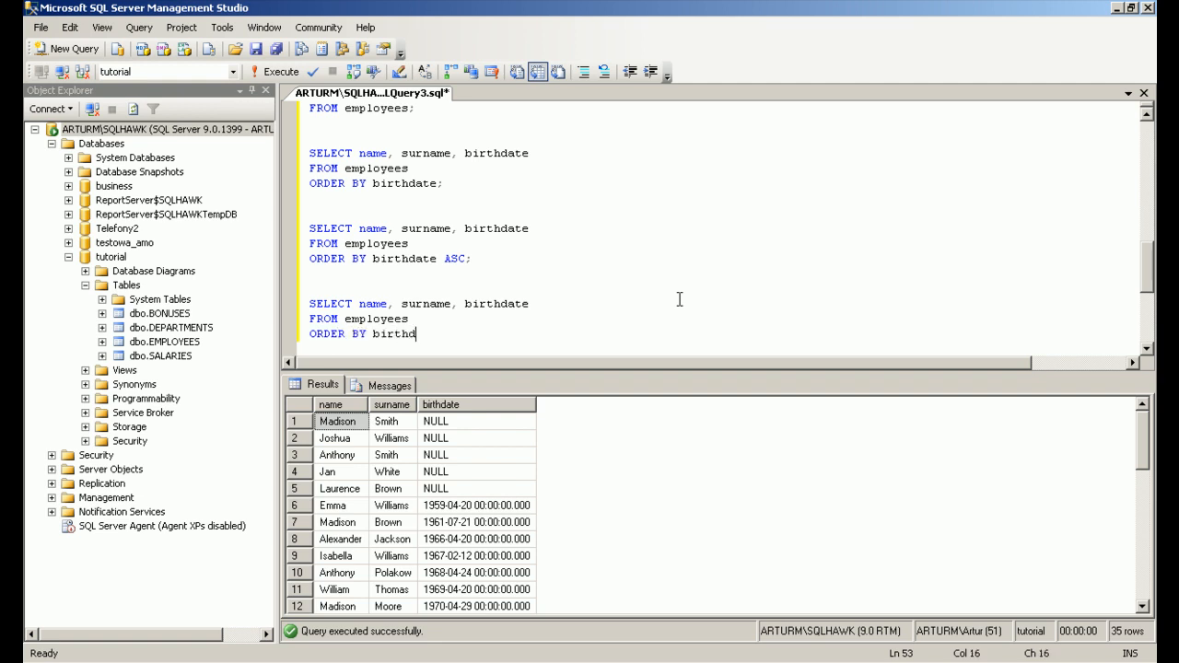
type("ate DESC;")
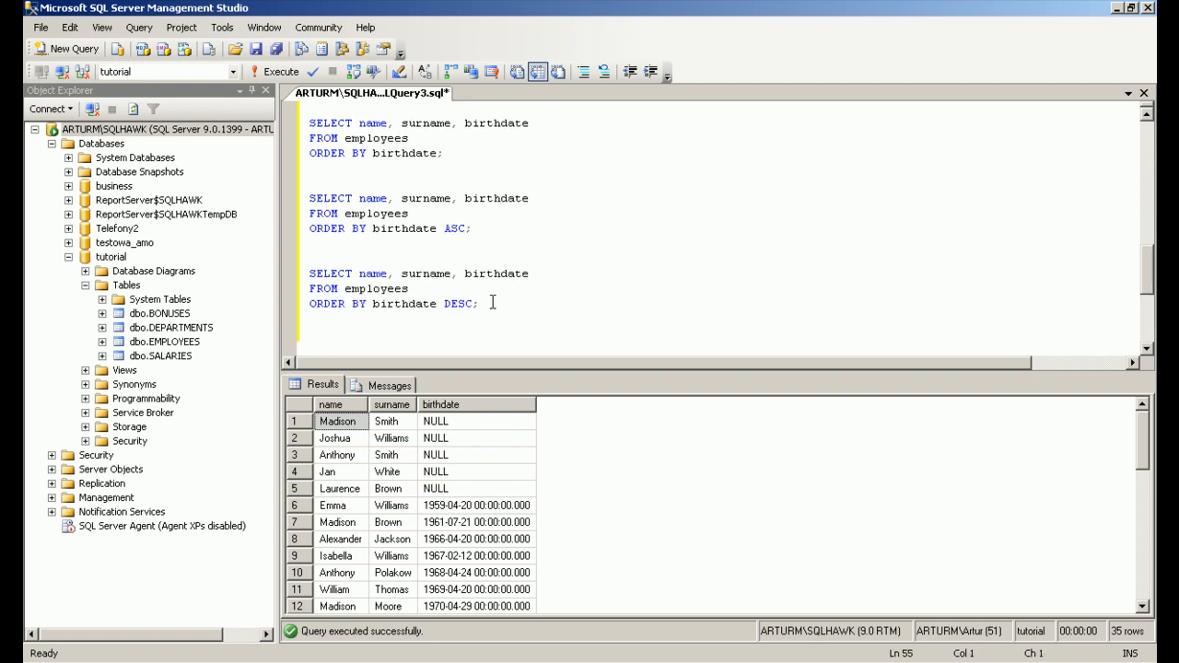
left_click_drag(309, 272, 478, 304)
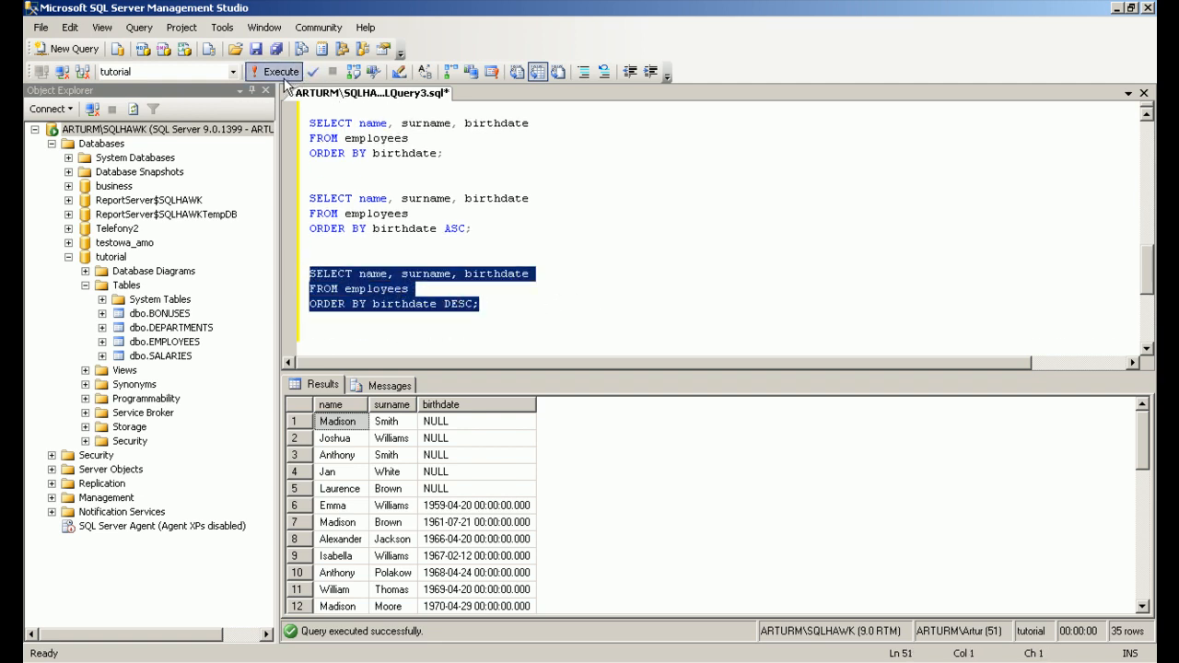
left_click(275, 72)
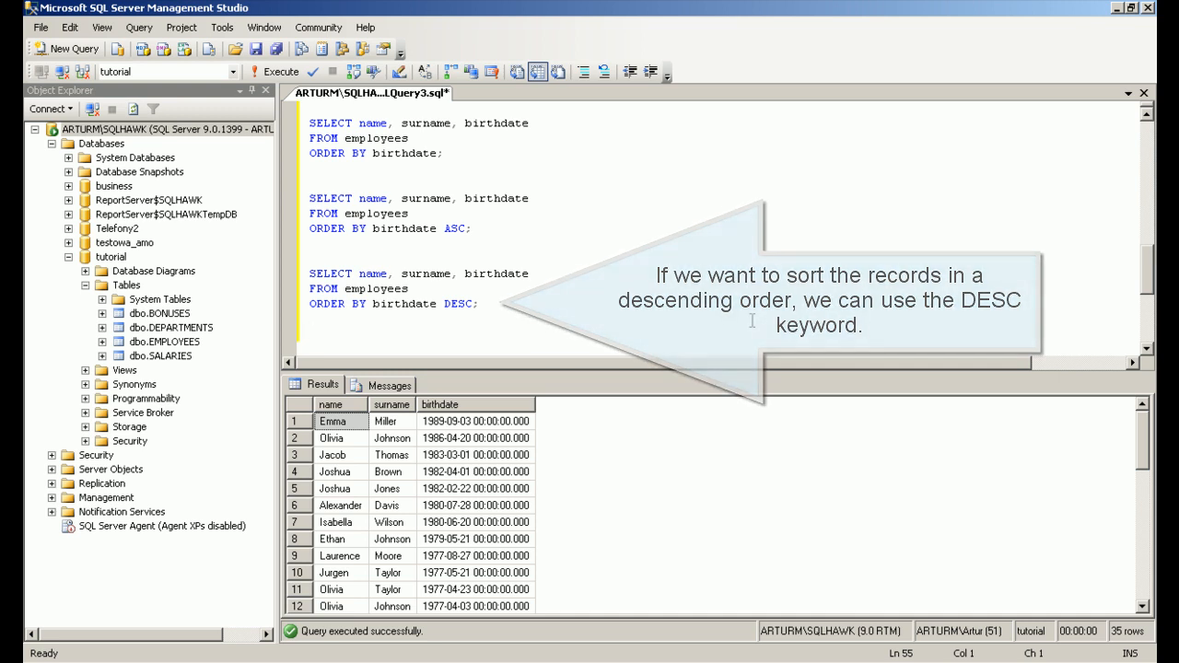
type("s")
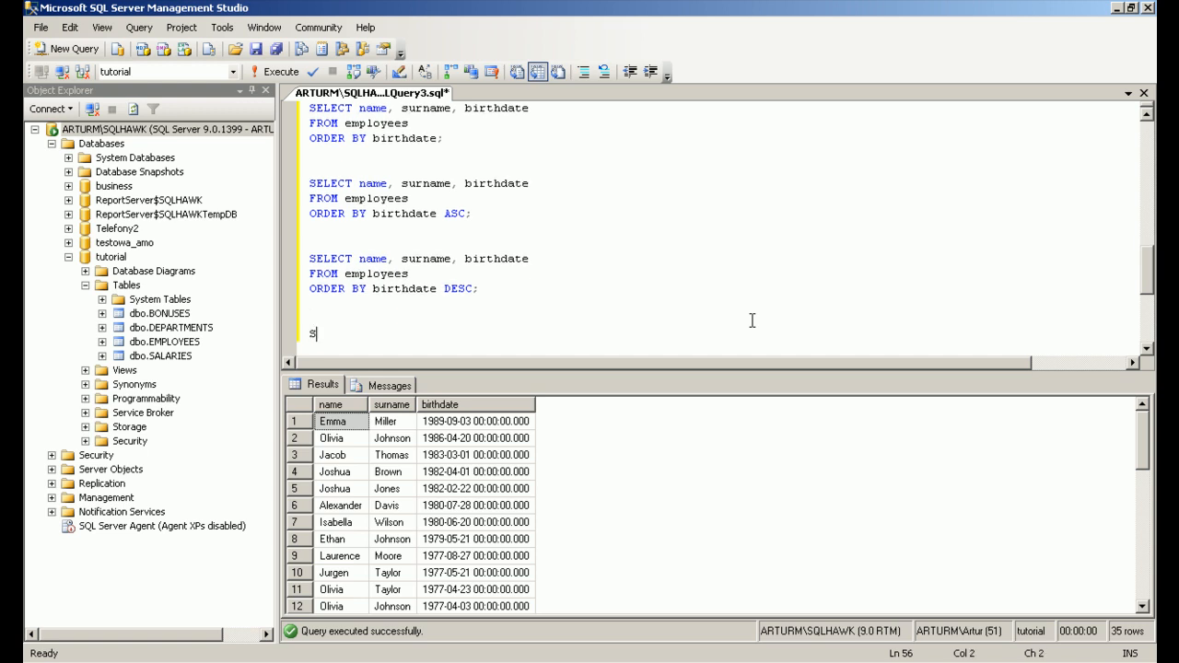
- Write and run SELECT name, surname, birthdate, height FROM employees ORDER BY surname DESC, birthdate ASC;
type("ELECT name, surname, birthdate, height")
type("F")
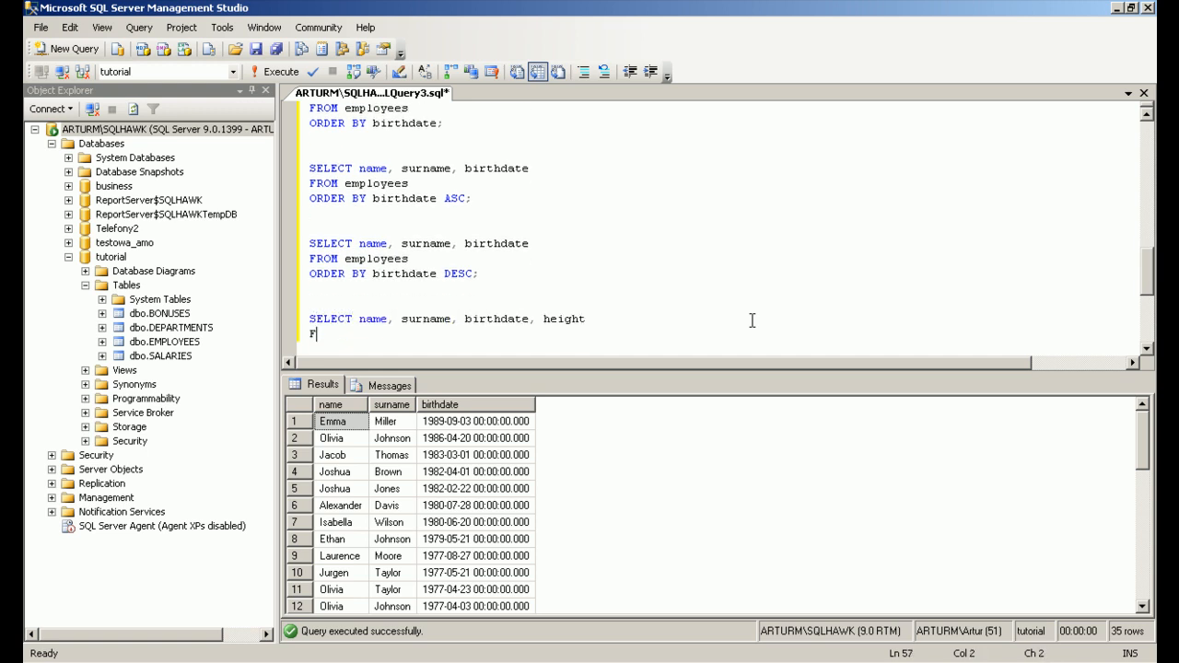
type("ROM employees")
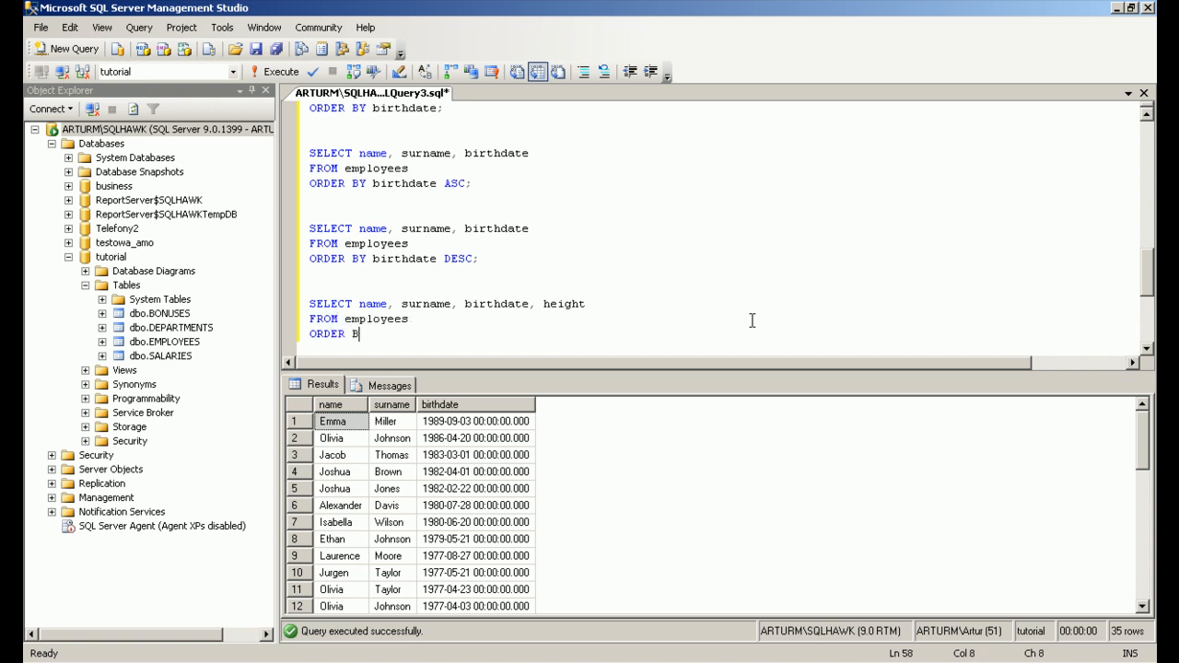
type("surname DESC, bir")
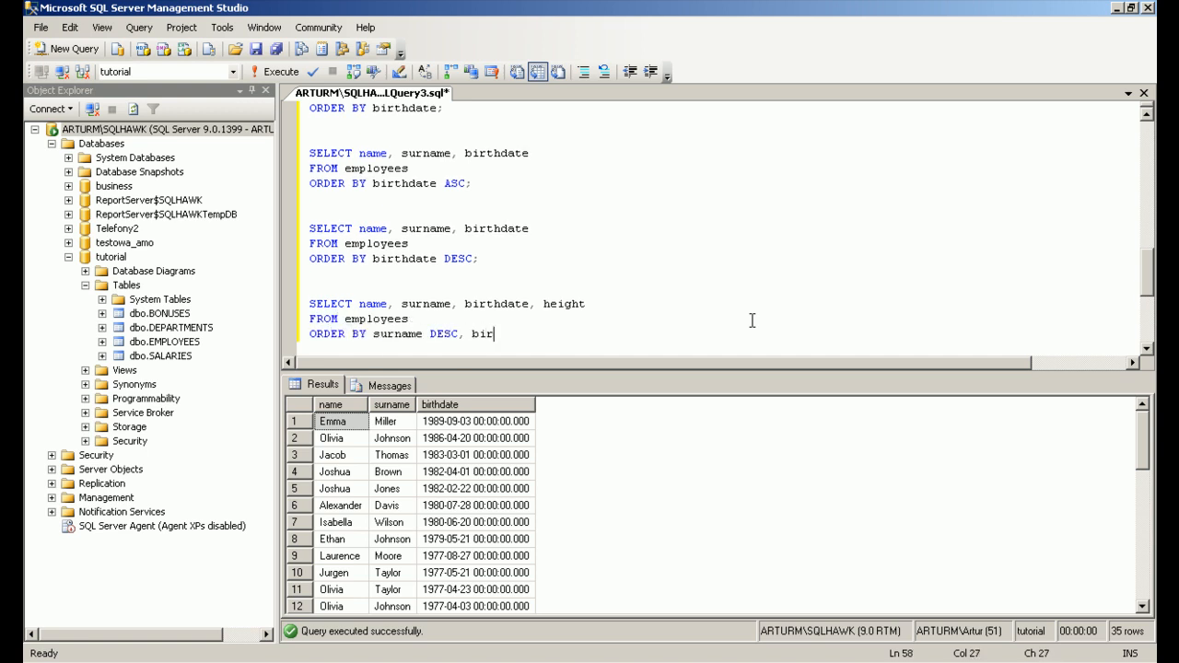
type("thdate ASC;")
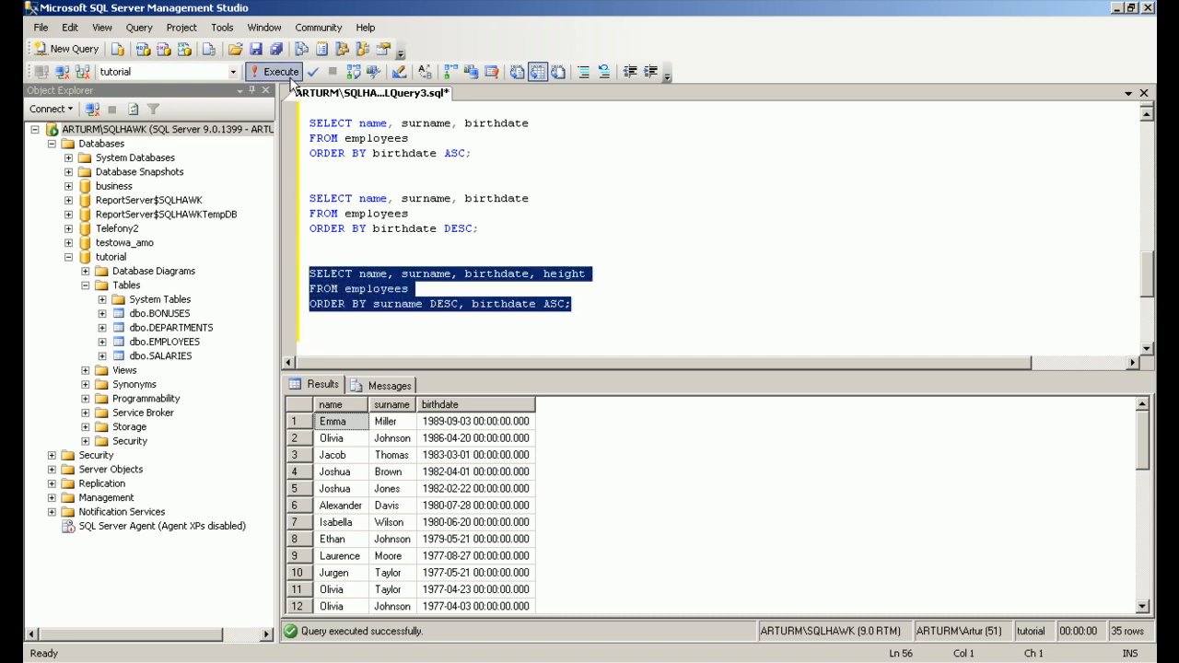
left_click(274, 71)
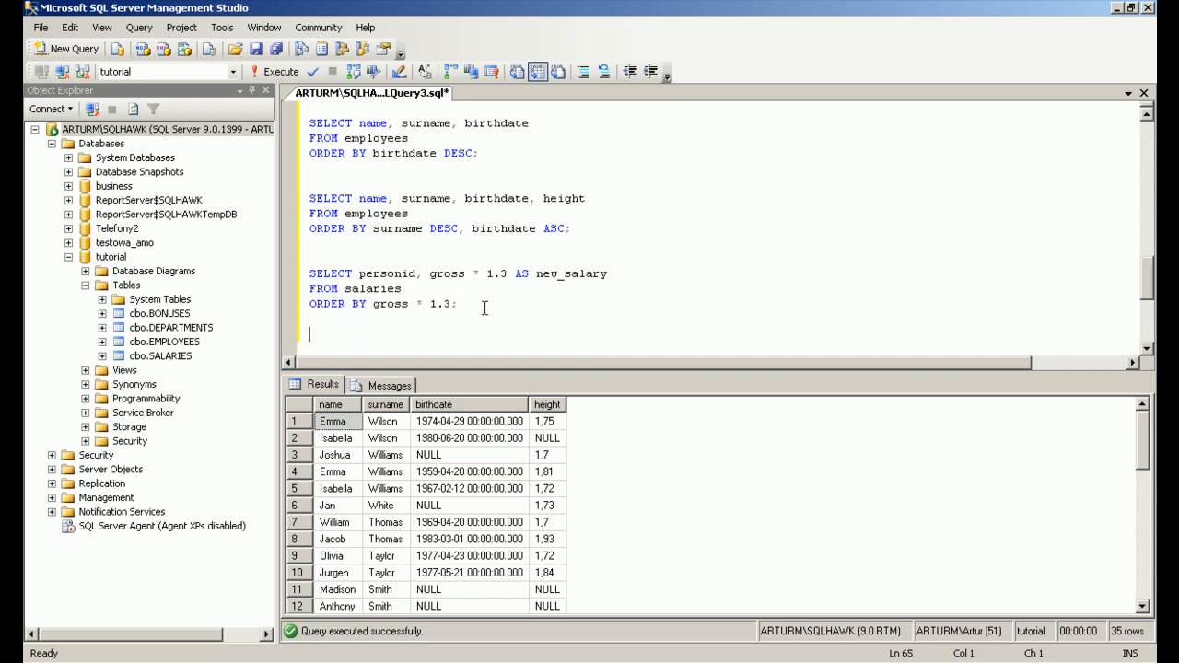
- Run the salaries query selecting personid, gross * 1.3 AS new_salary ordered by gross * 1.3
left_click_drag(310, 274, 459, 303)
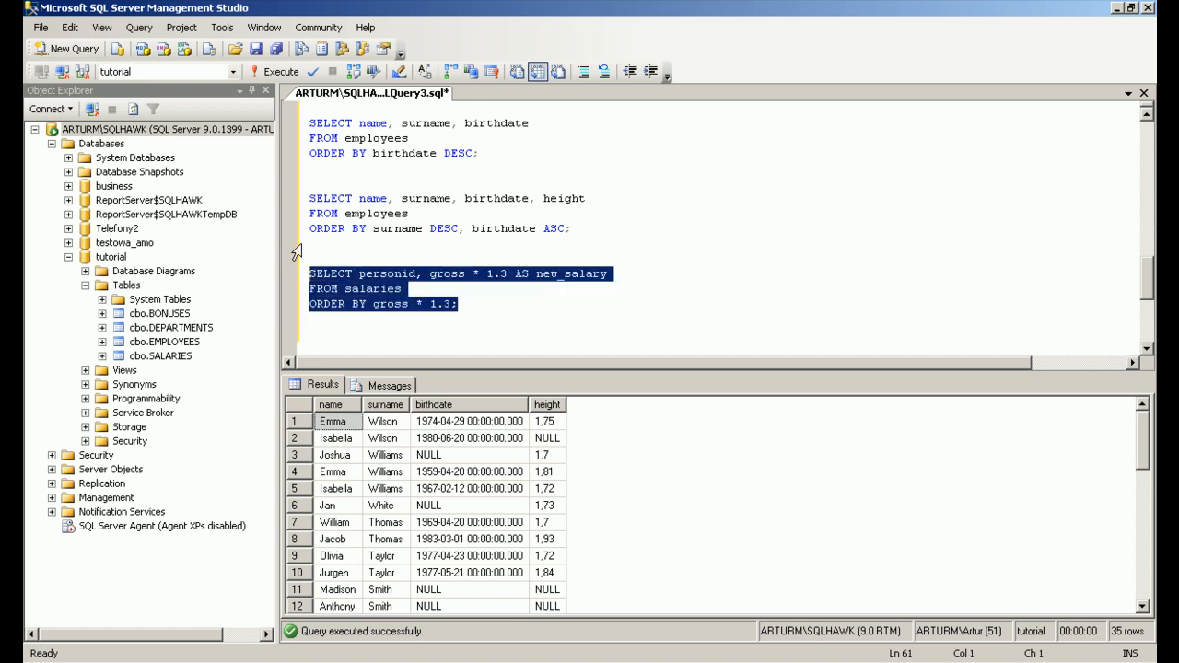
left_click(275, 71)
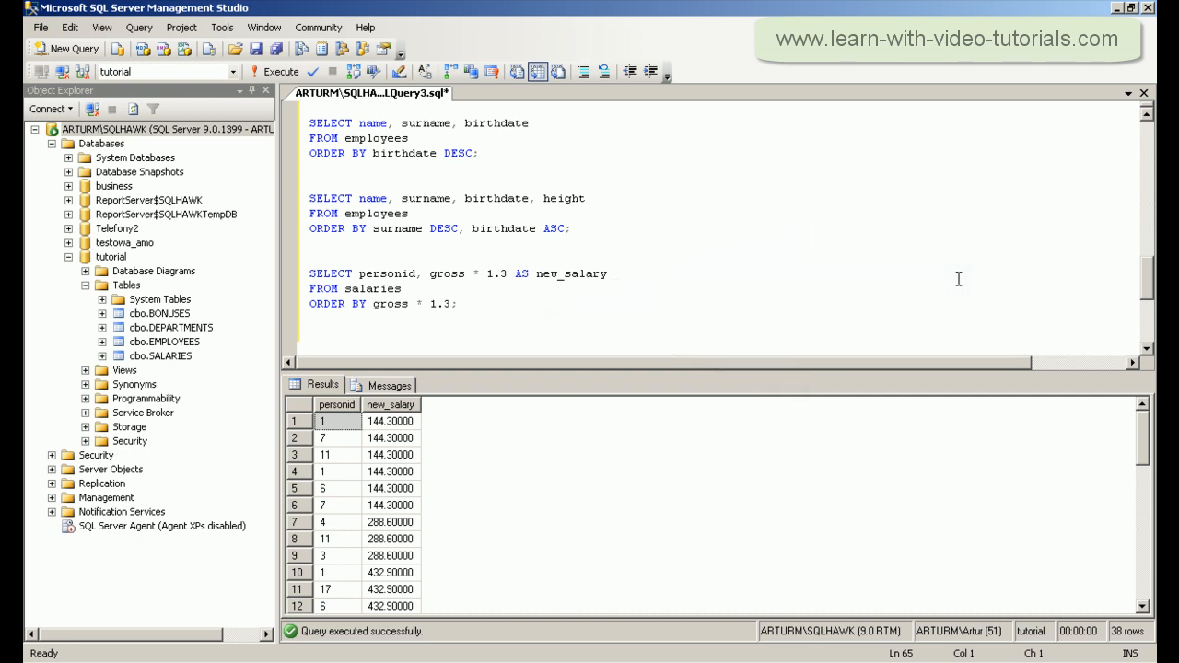
left_click(310, 334)
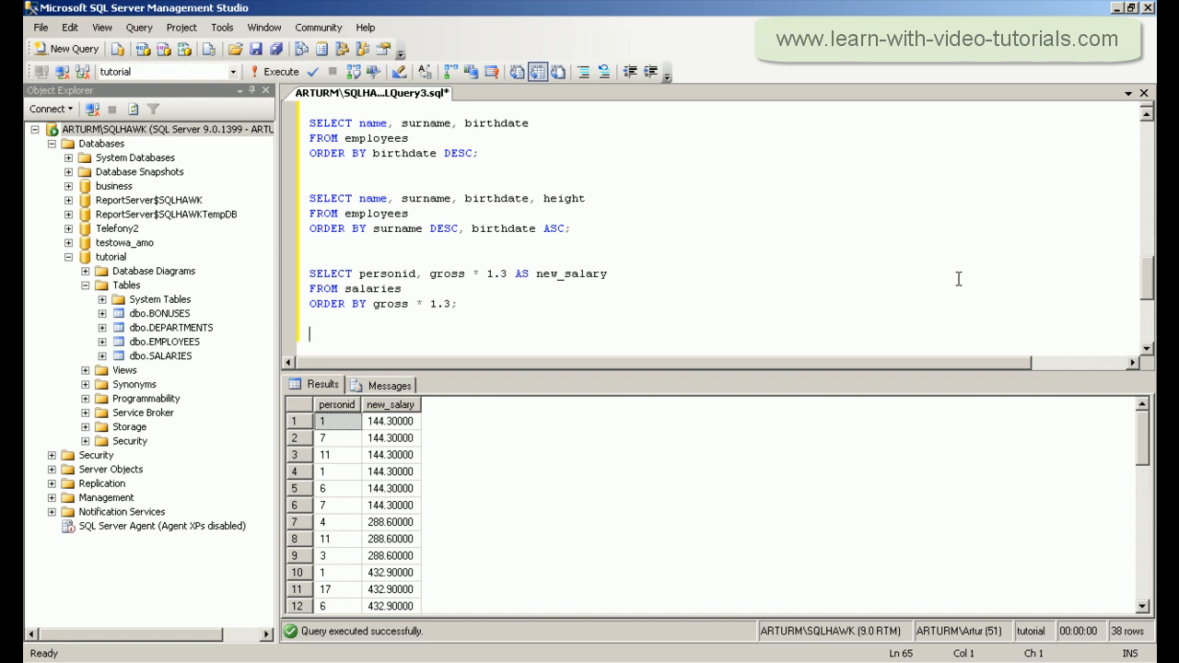
- Write a salaries query selecting personid, gross * 1.3 AS new_salary, ordered by new_salary
type("SELECT personid, gross * 1.3 AS new_salary")
type("ORDER BY new_salary;")
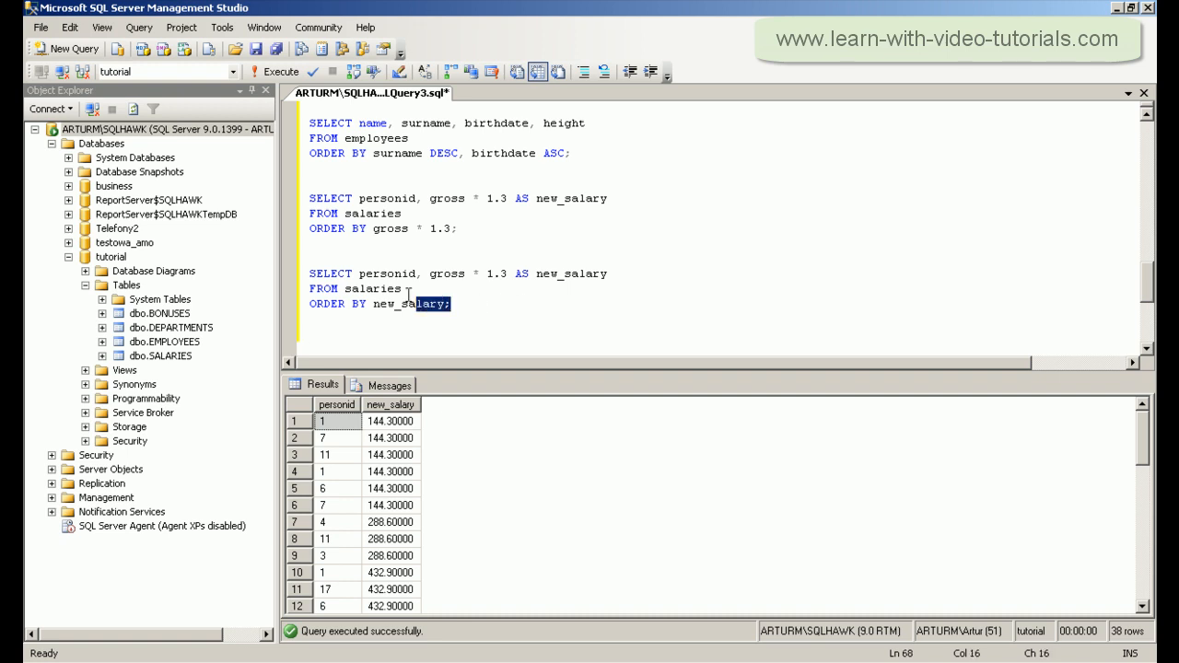
left_click(279, 72)
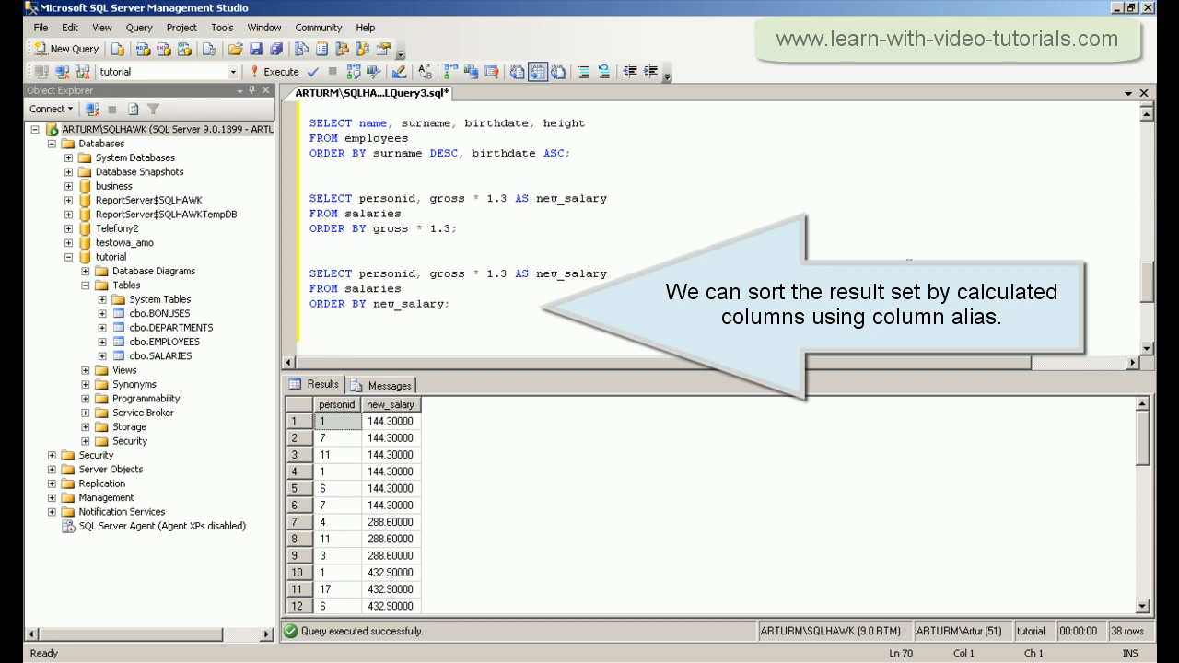
mouse_move(909, 267)
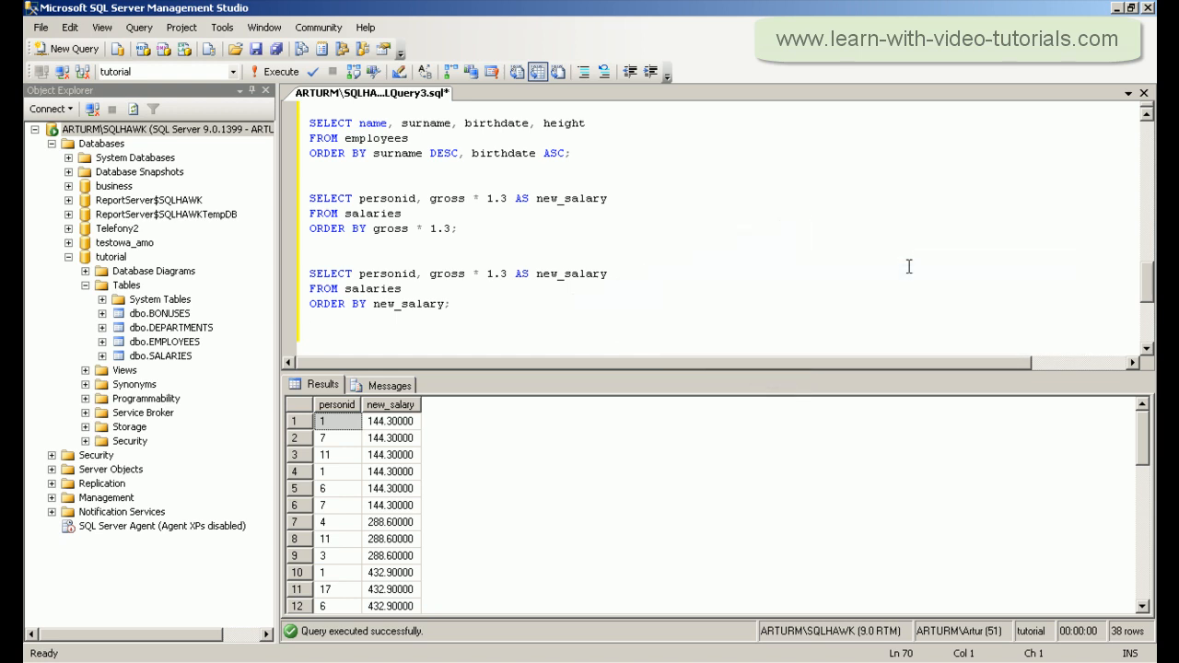
- Type SELECT personid, gross * 1.3 AS new_salary on a new line
type("SELECT")
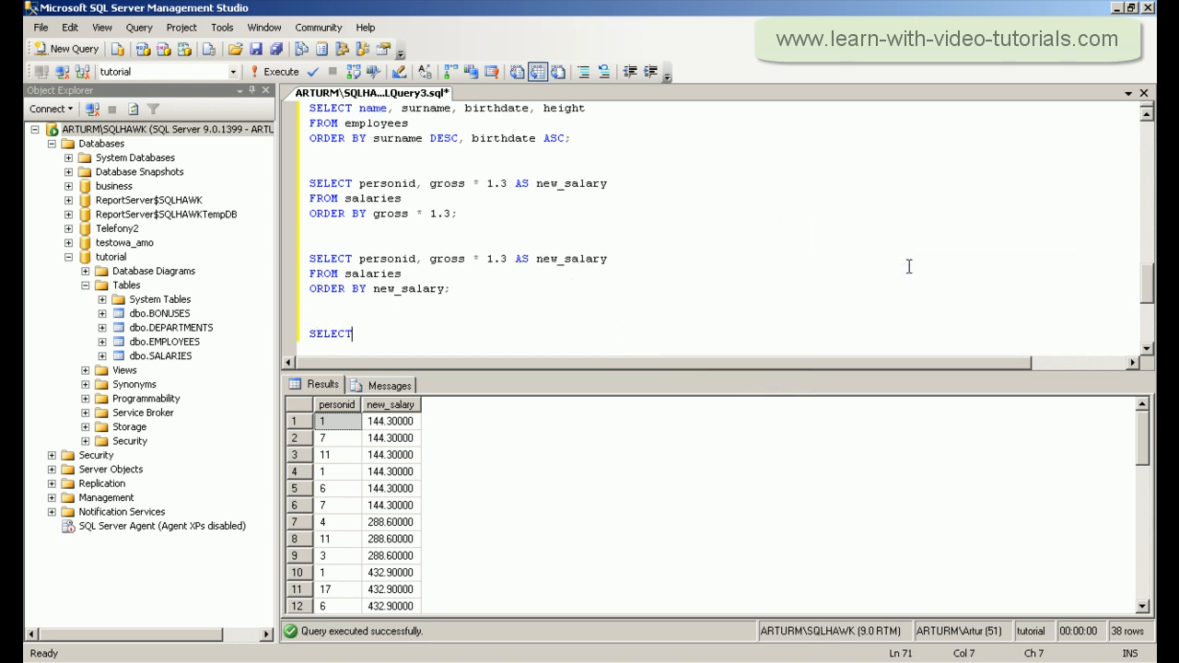
type("personid, gross * 1")
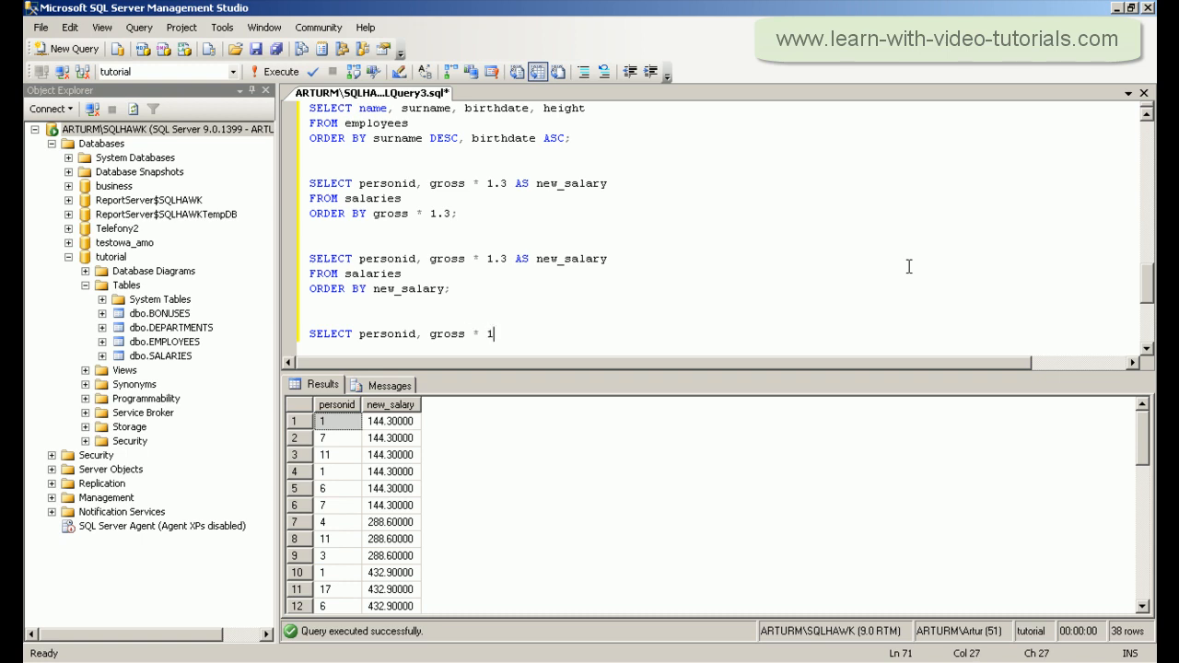
type(".3 AS new_salary")
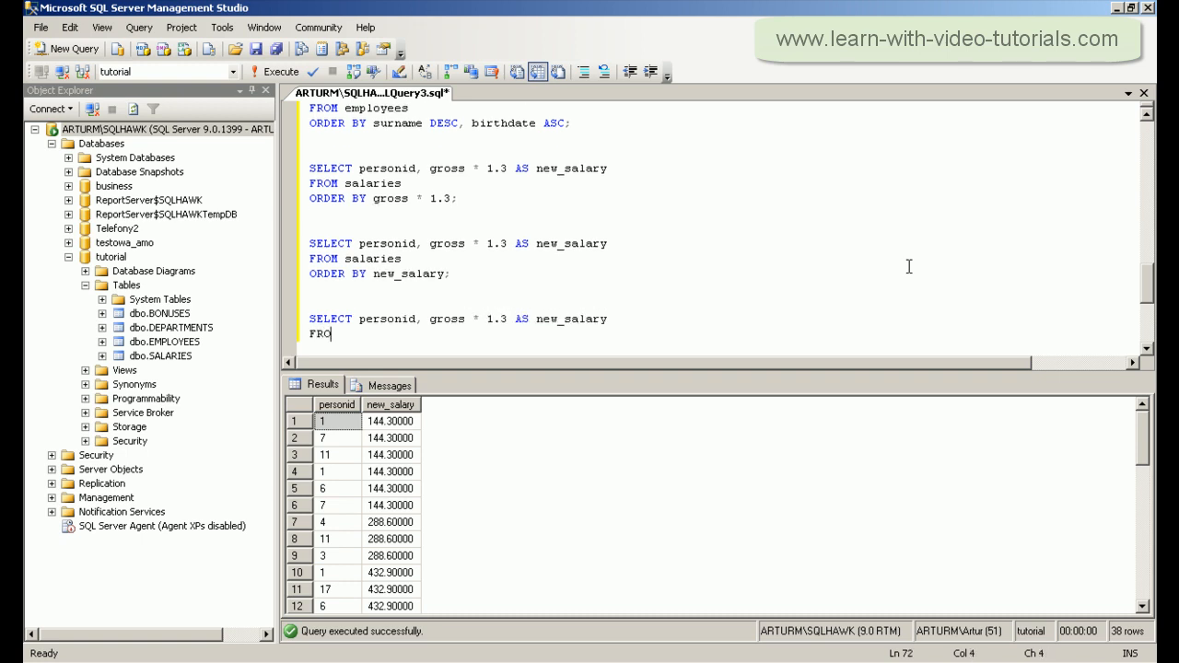